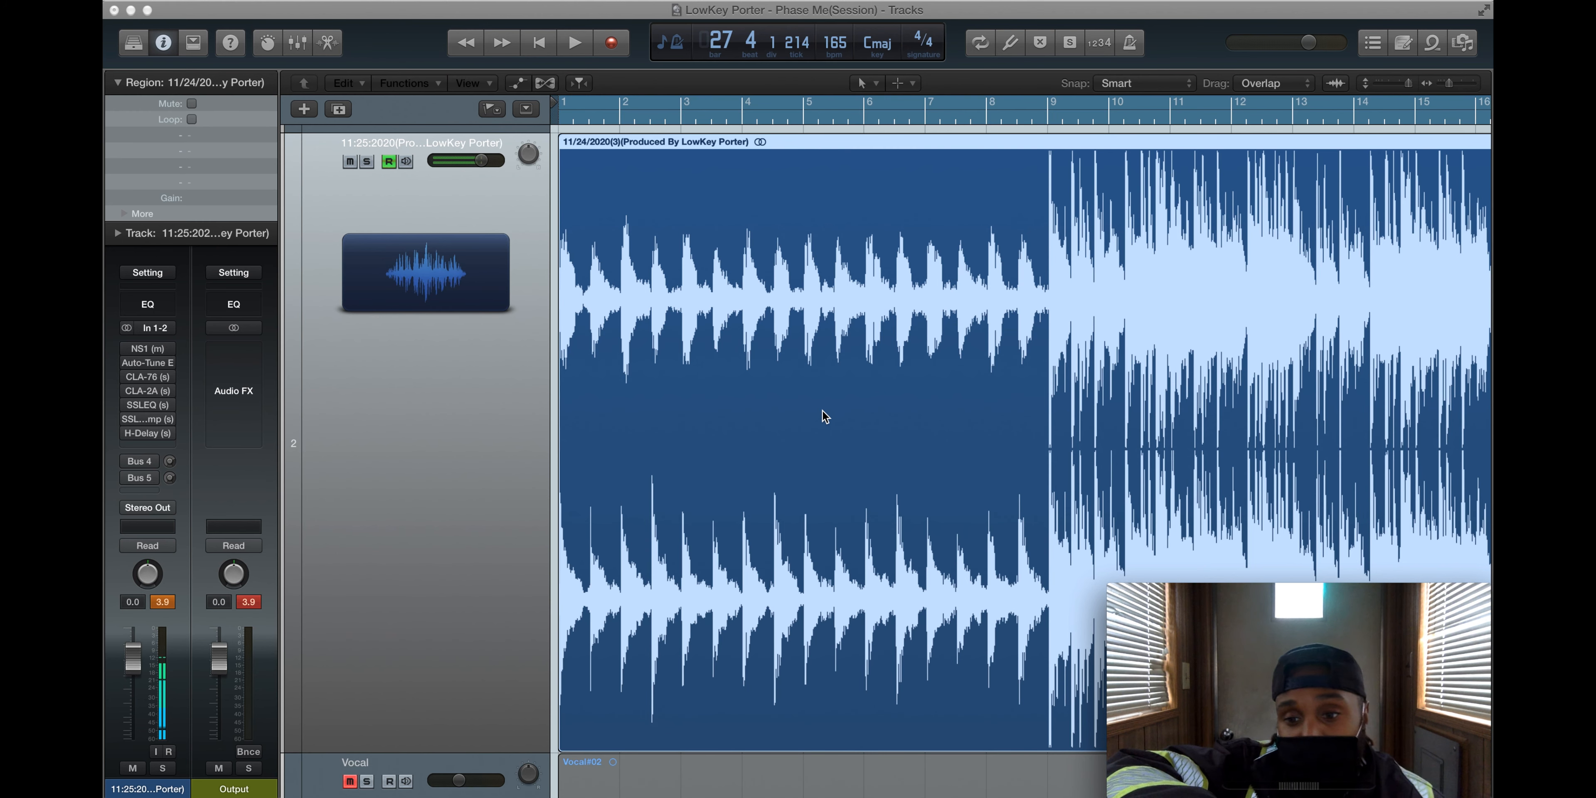
mouse_move(937, 131)
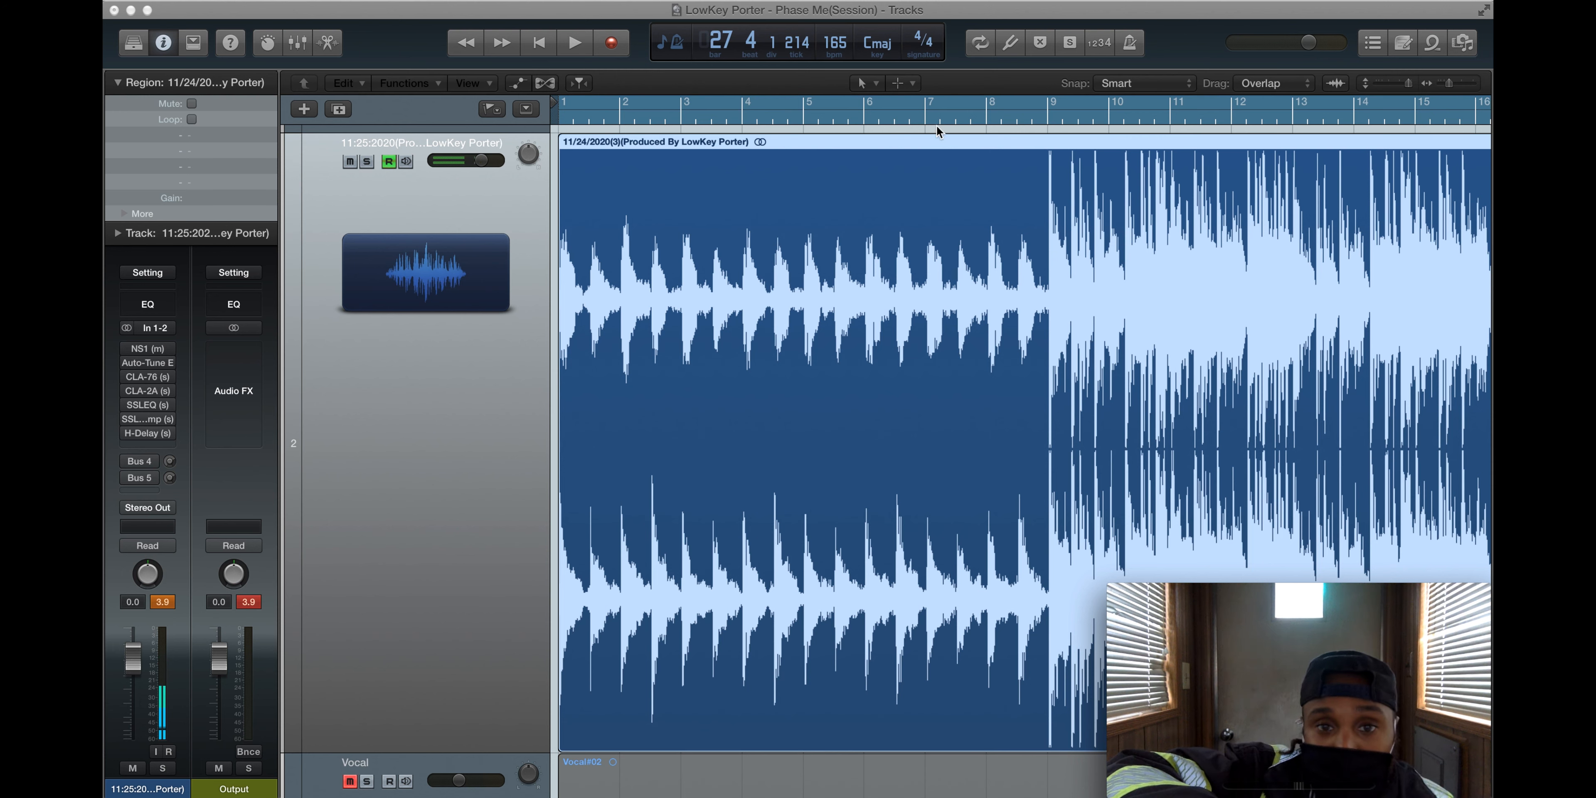
mouse_move(1061, 221)
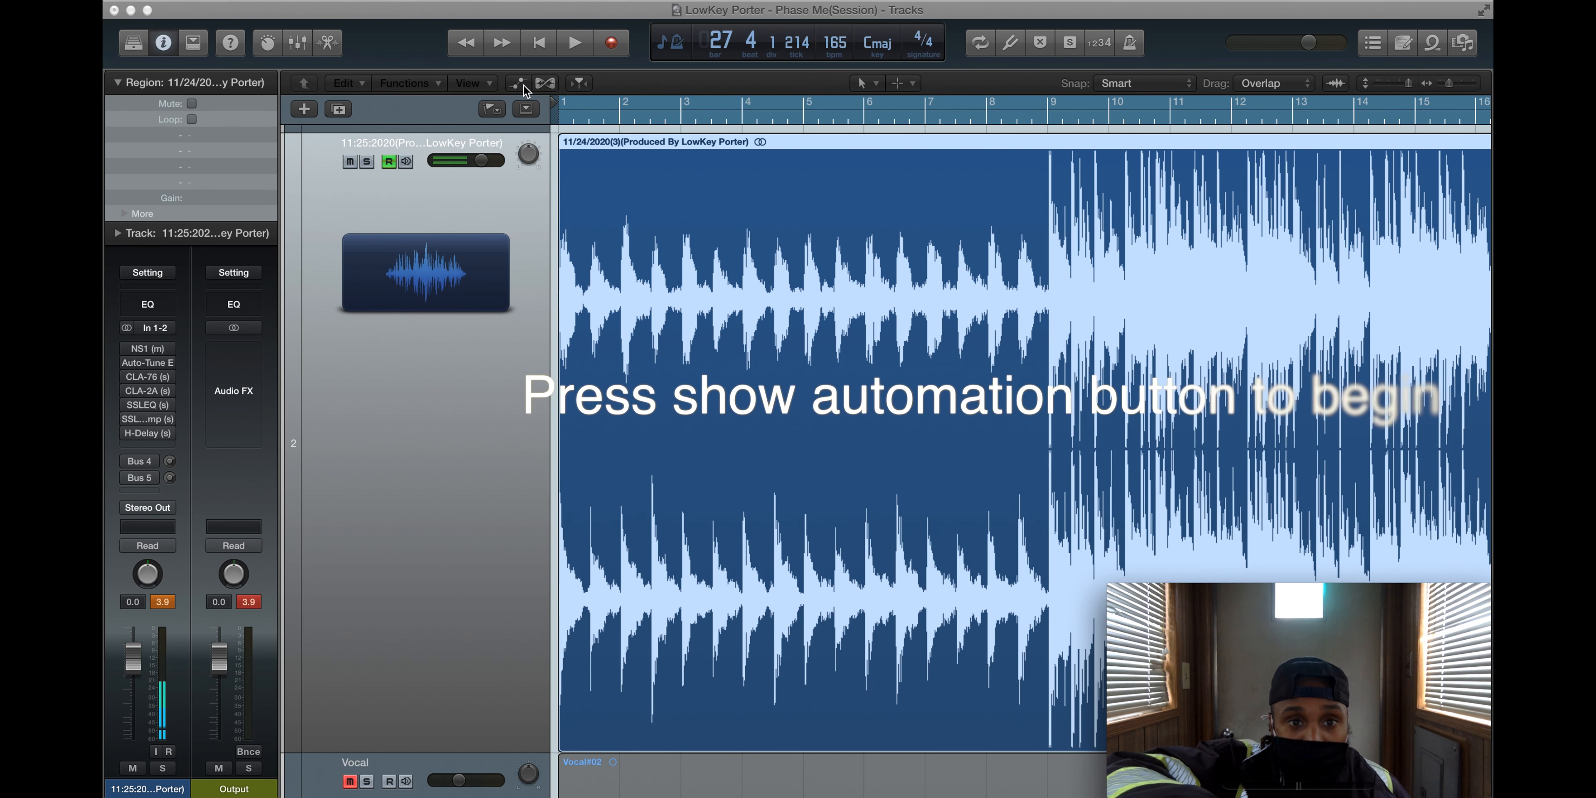
- Show and enable automation on the beat track, keeping Volume after browsing the parameter list
left_click(517, 82)
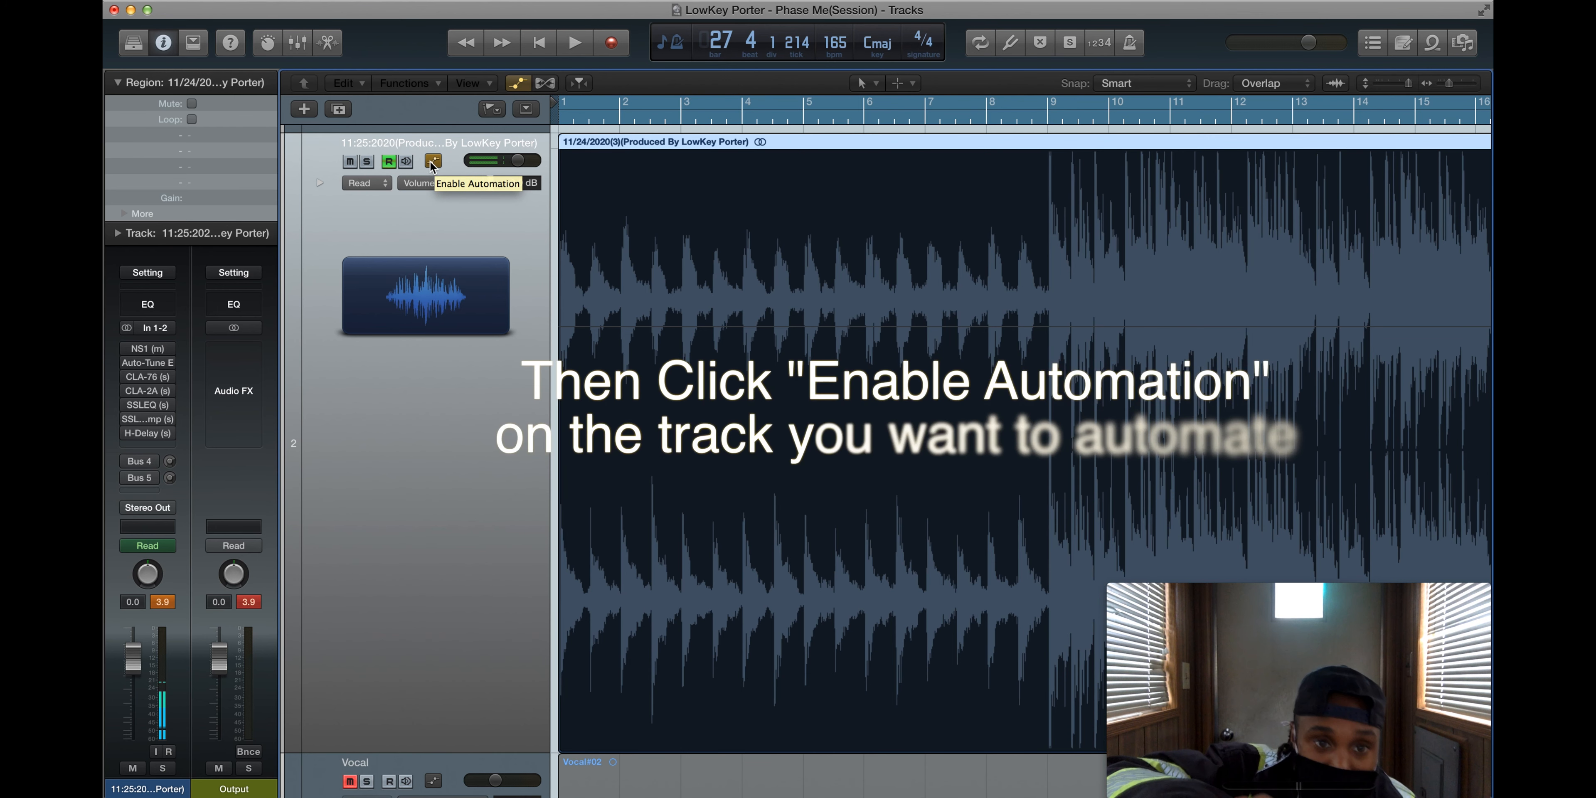
left_click(432, 161)
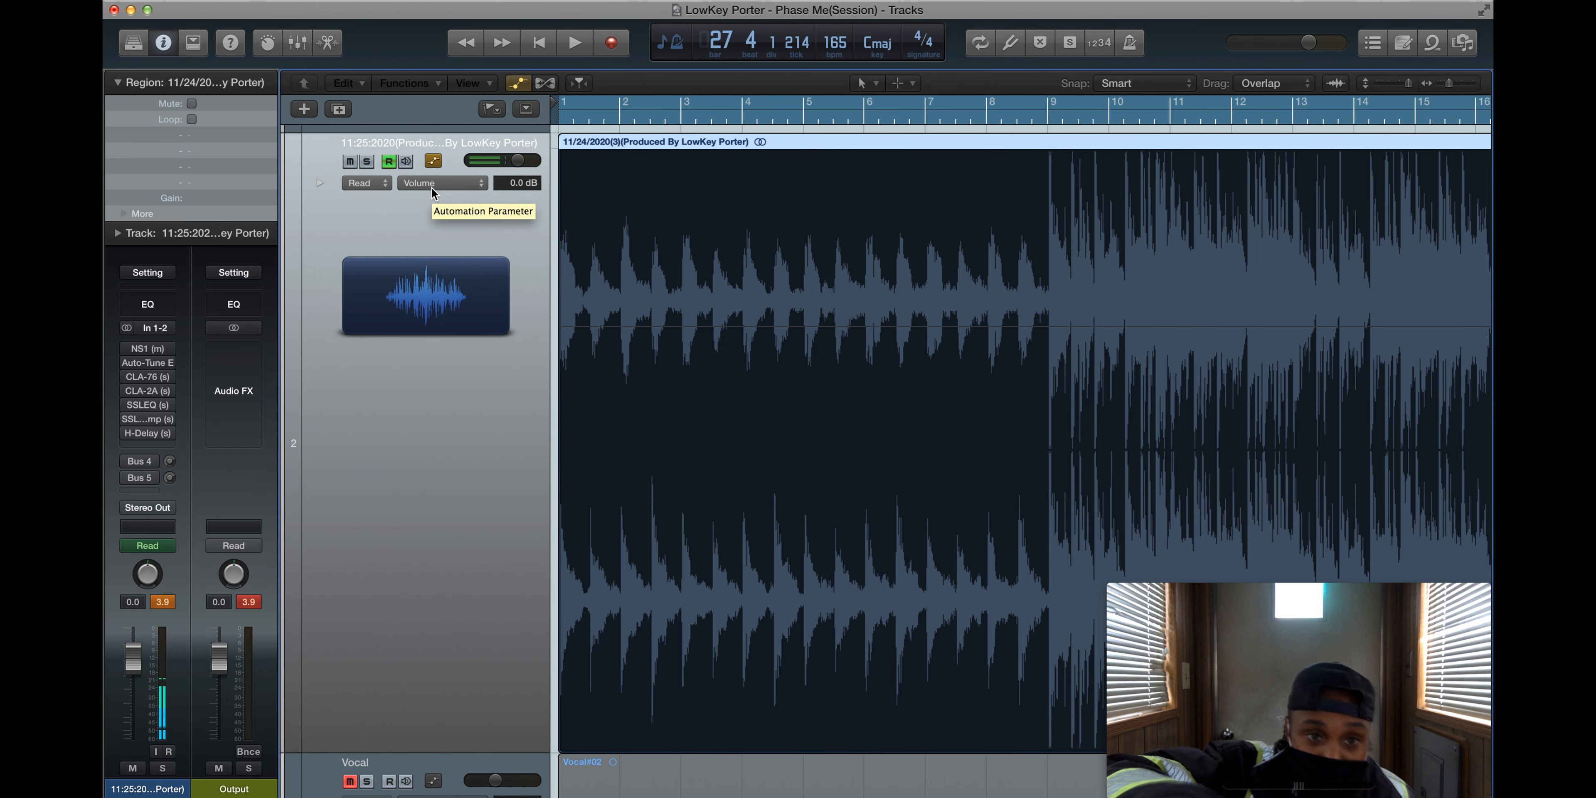
left_click(439, 182)
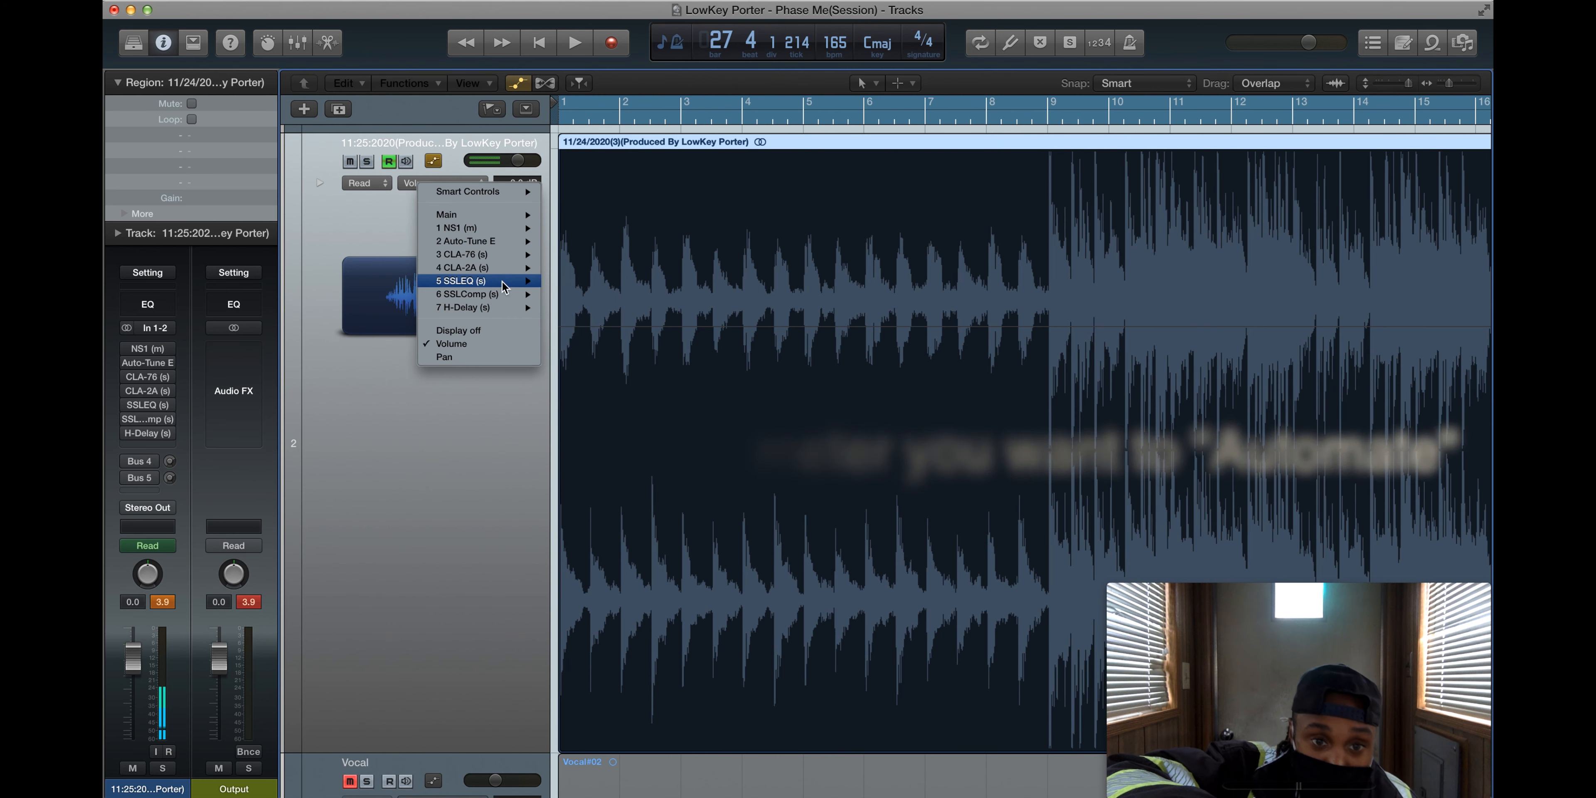
mouse_move(479, 294)
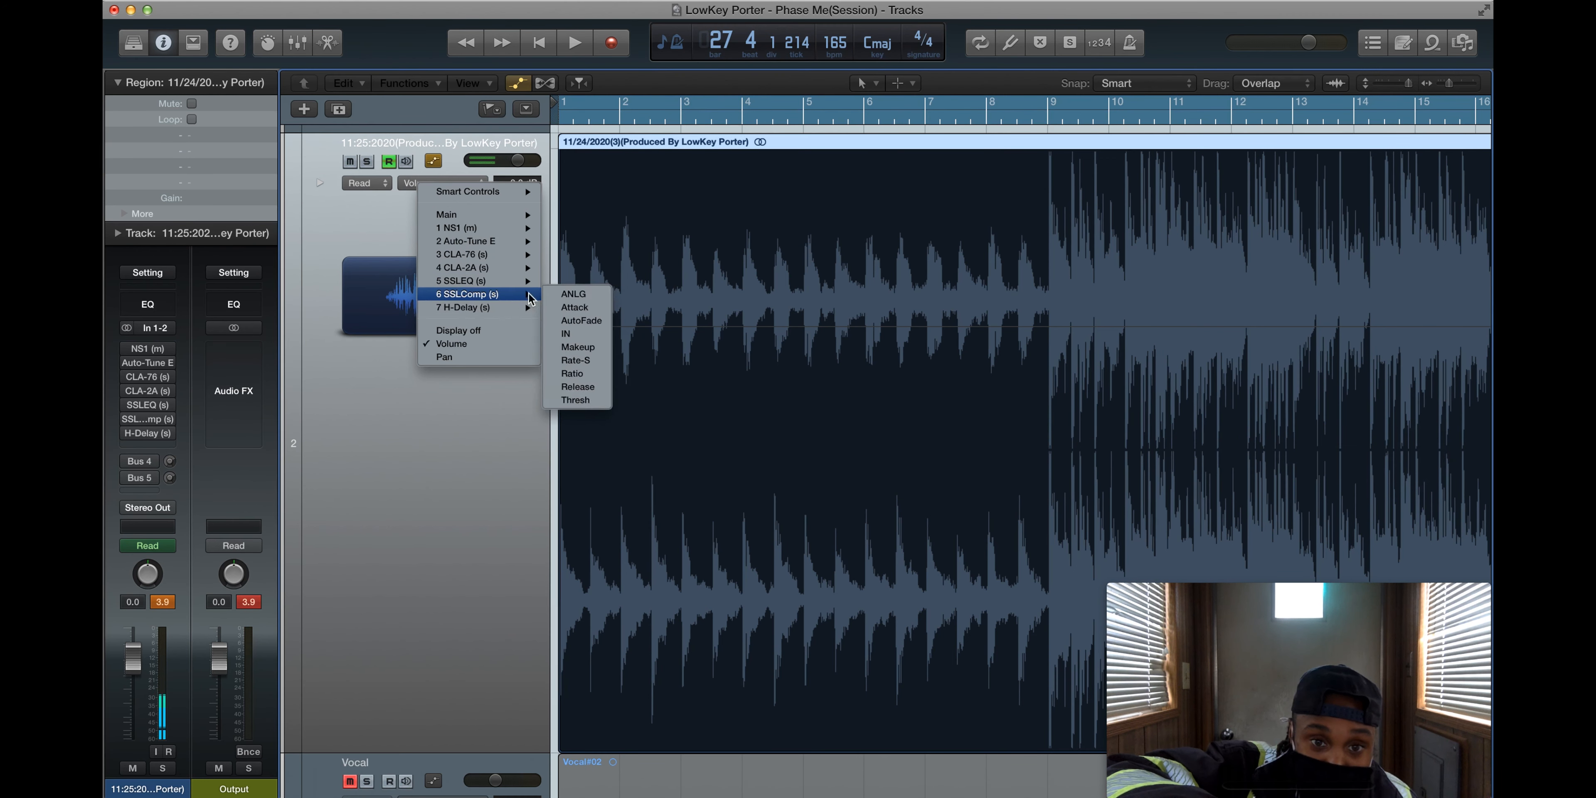
mouse_move(568, 334)
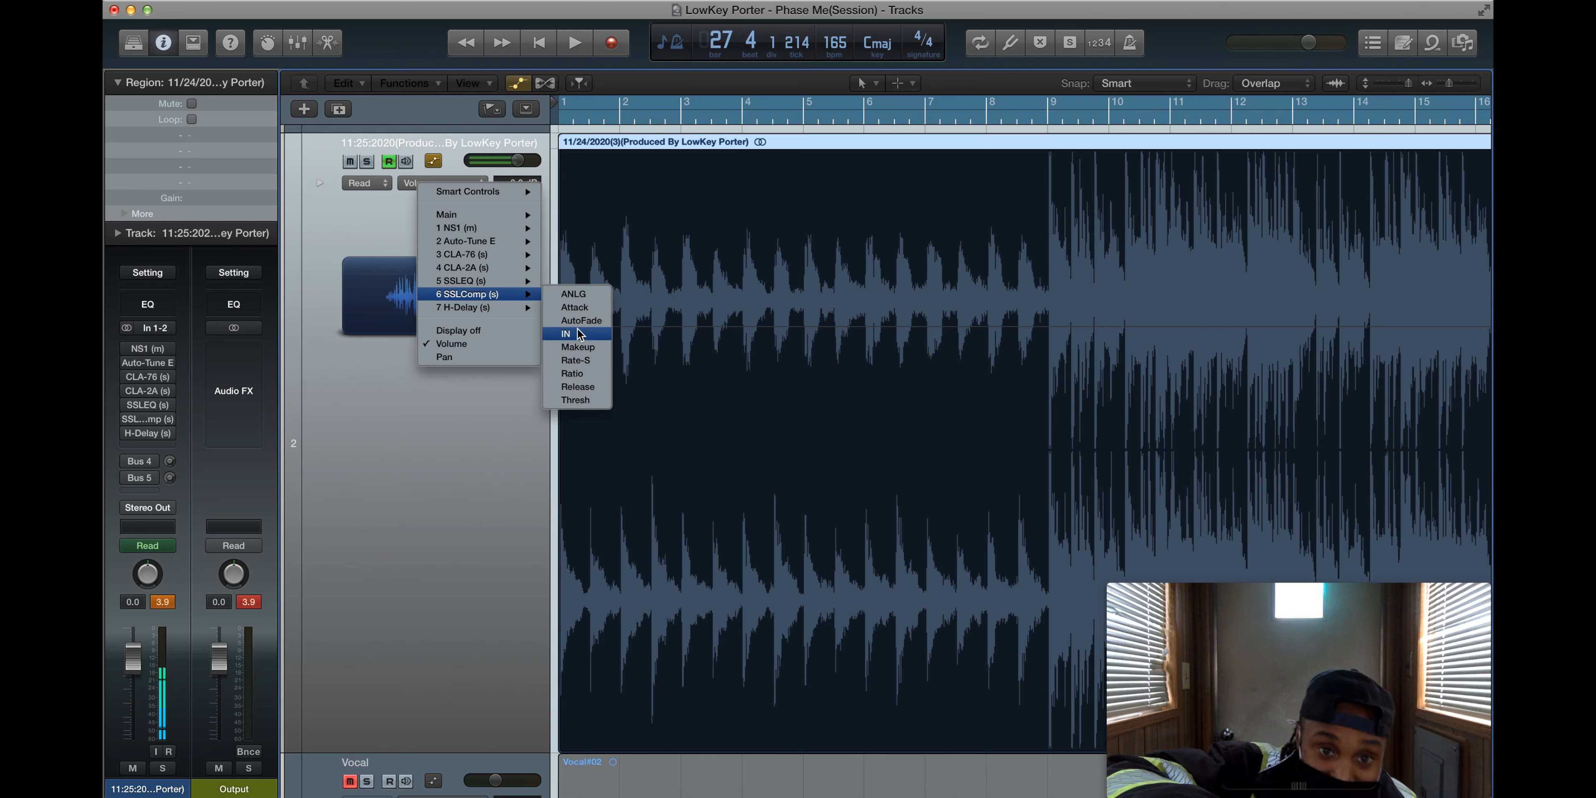
mouse_move(457, 330)
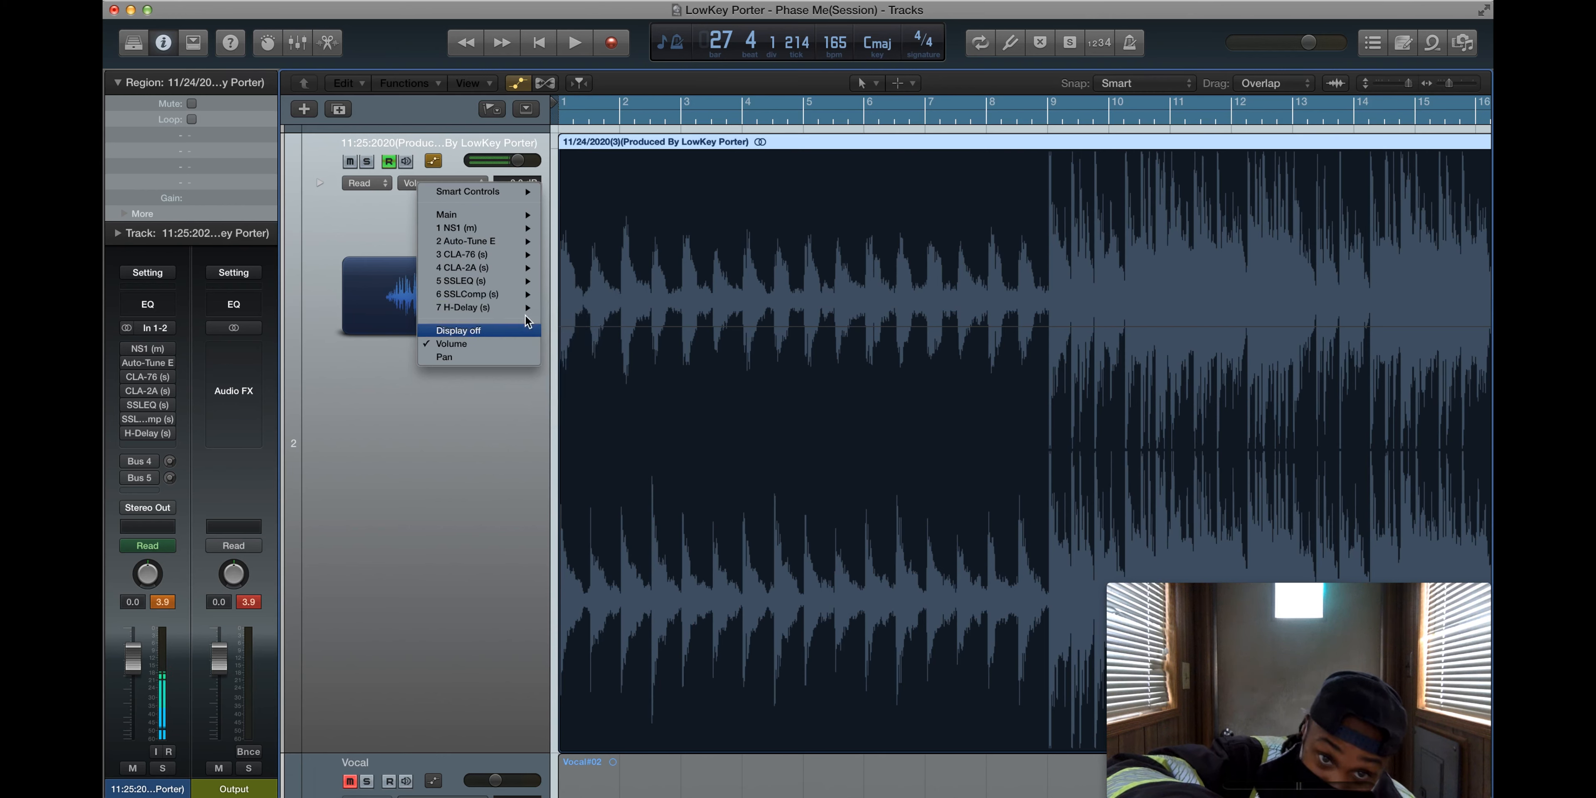
mouse_move(468, 214)
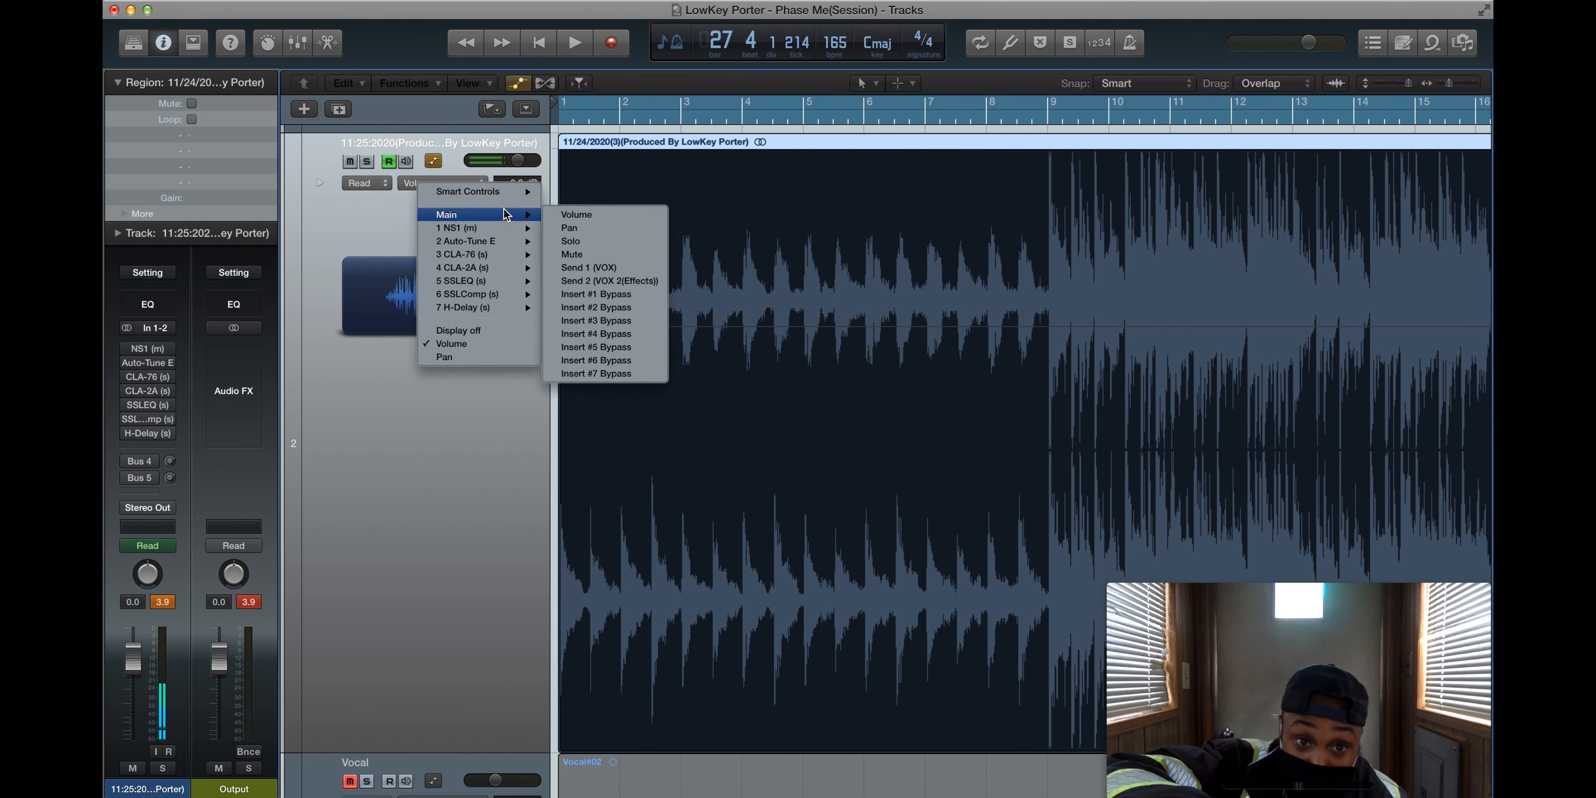
left_click(575, 214)
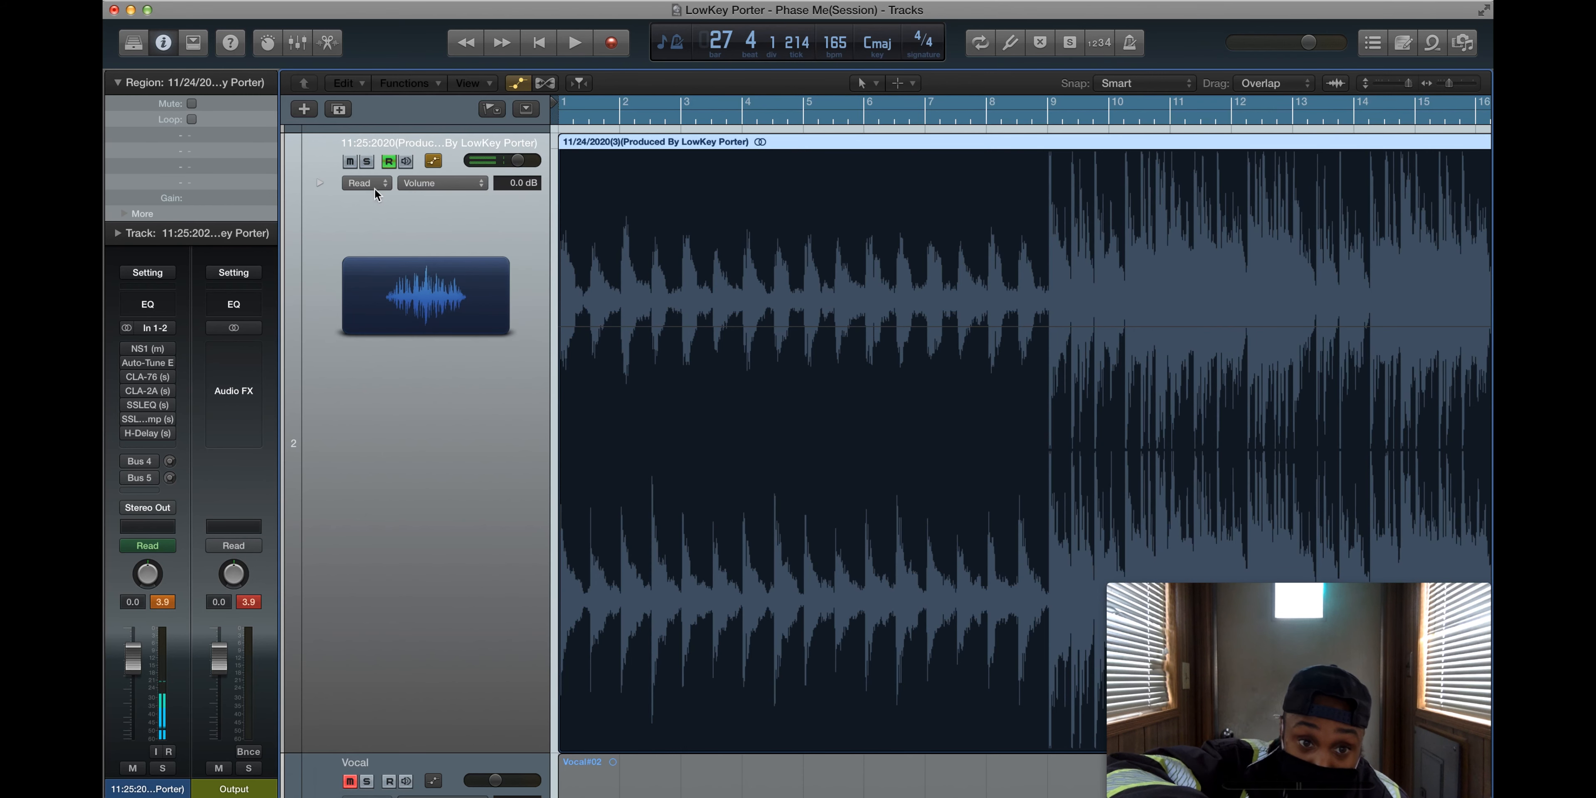
mouse_move(432, 228)
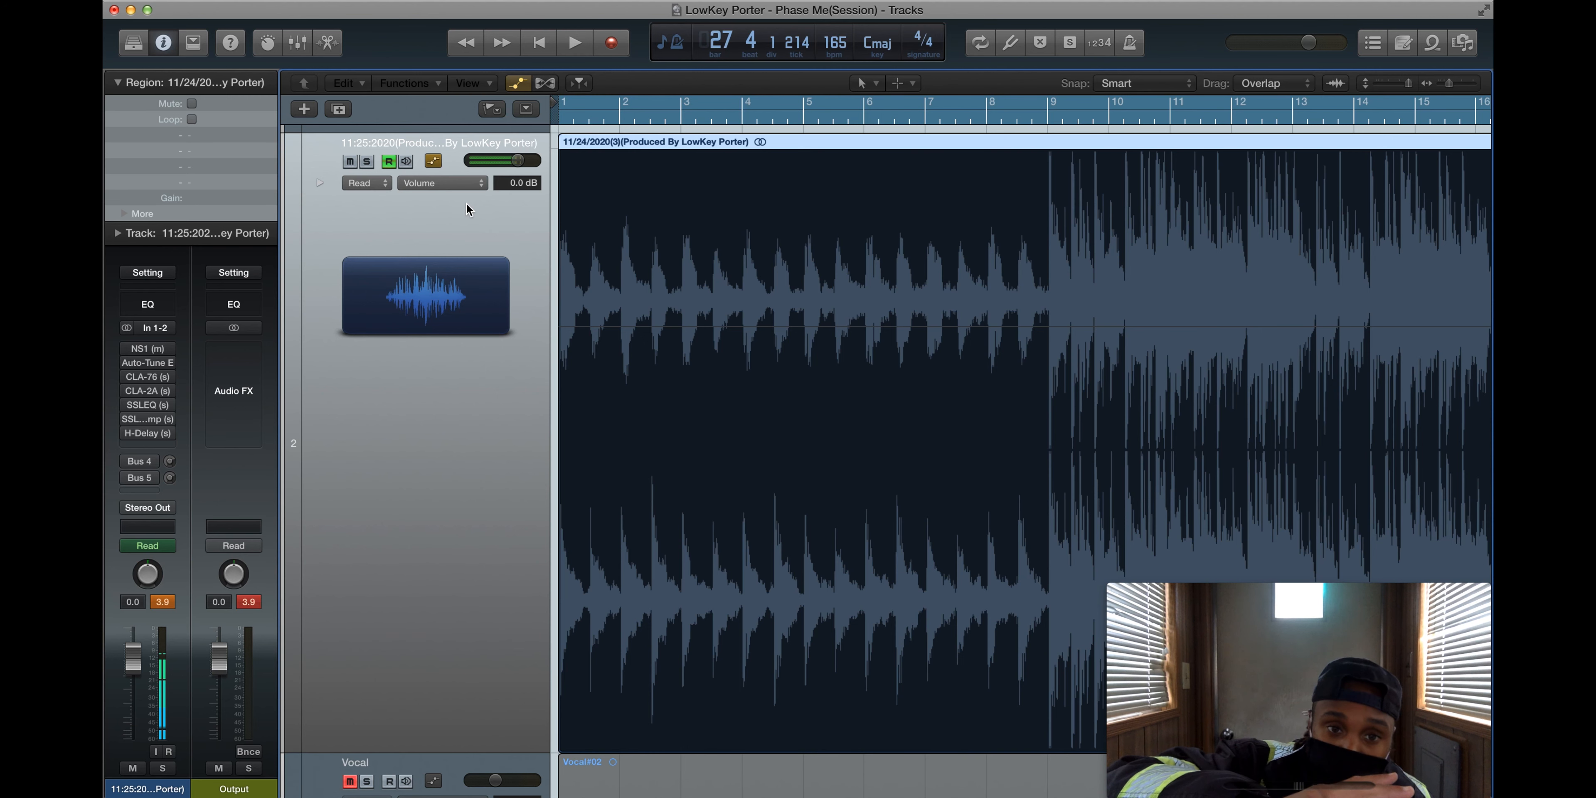
- Set the beat track to Latch automation and start playback to record the mute drop
left_click(361, 182)
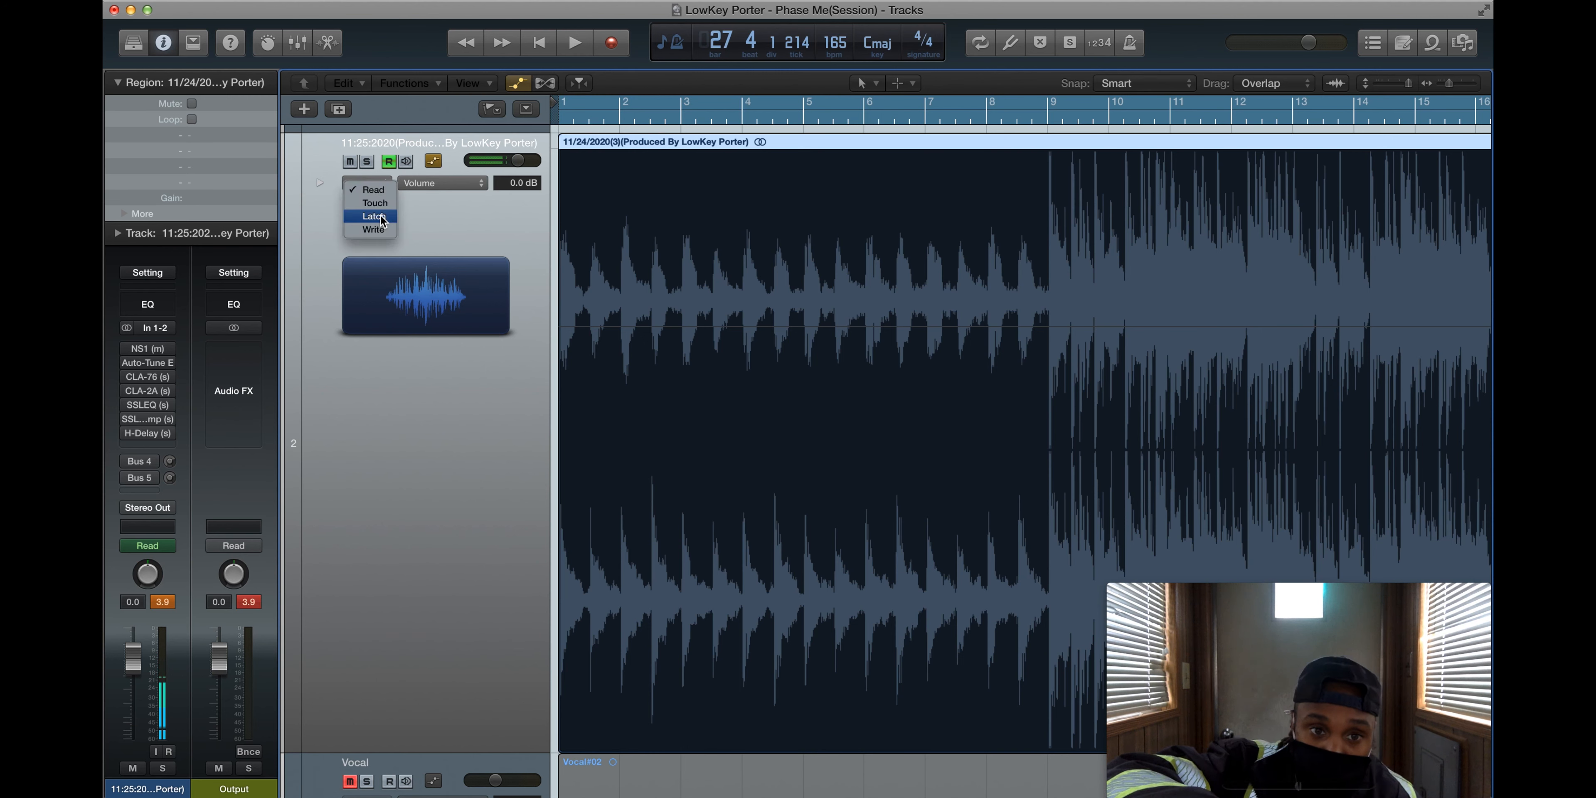
left_click(373, 217)
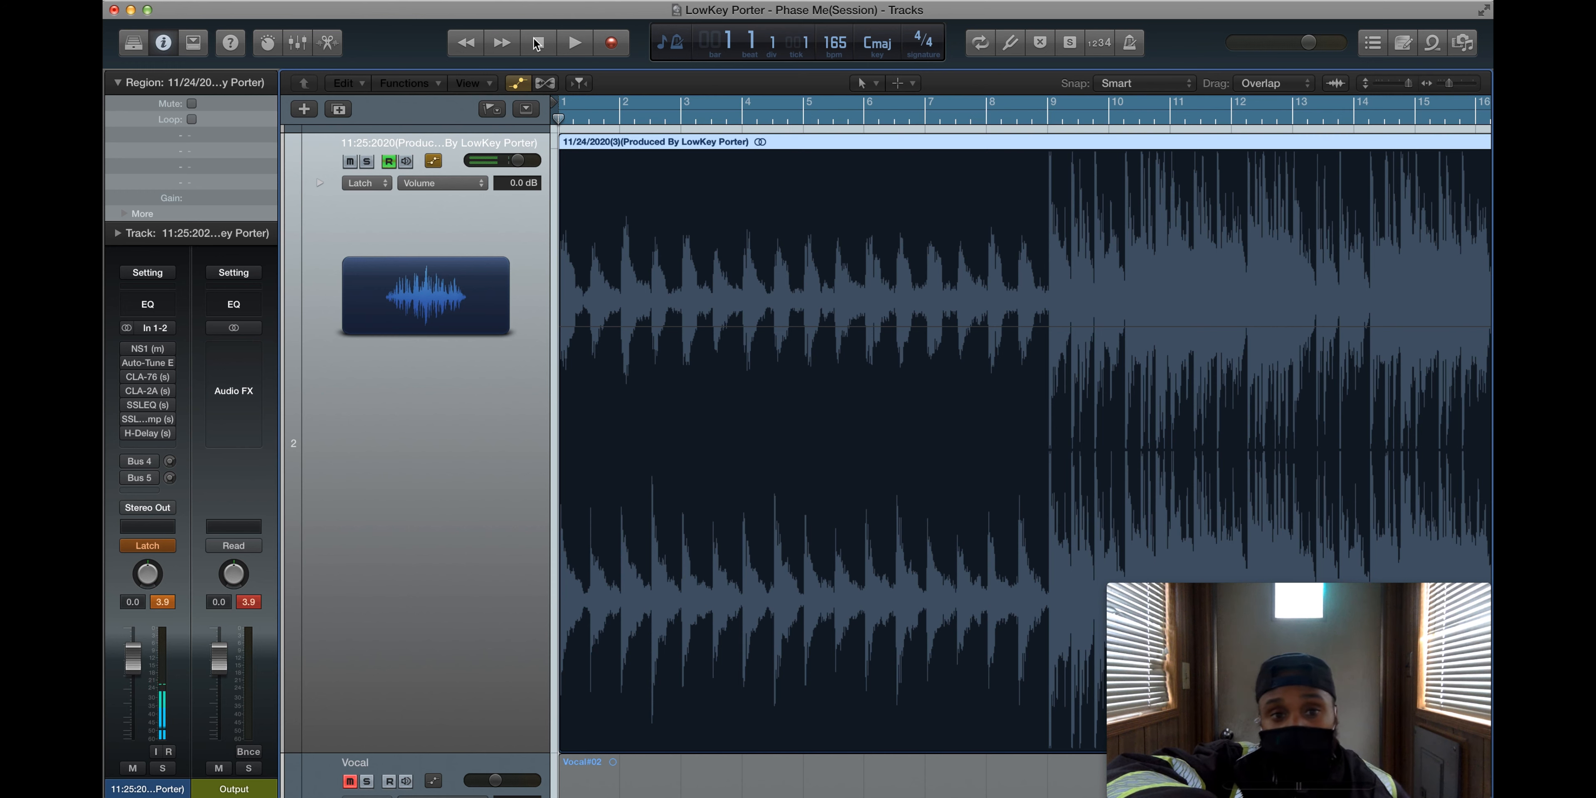
left_click(575, 43)
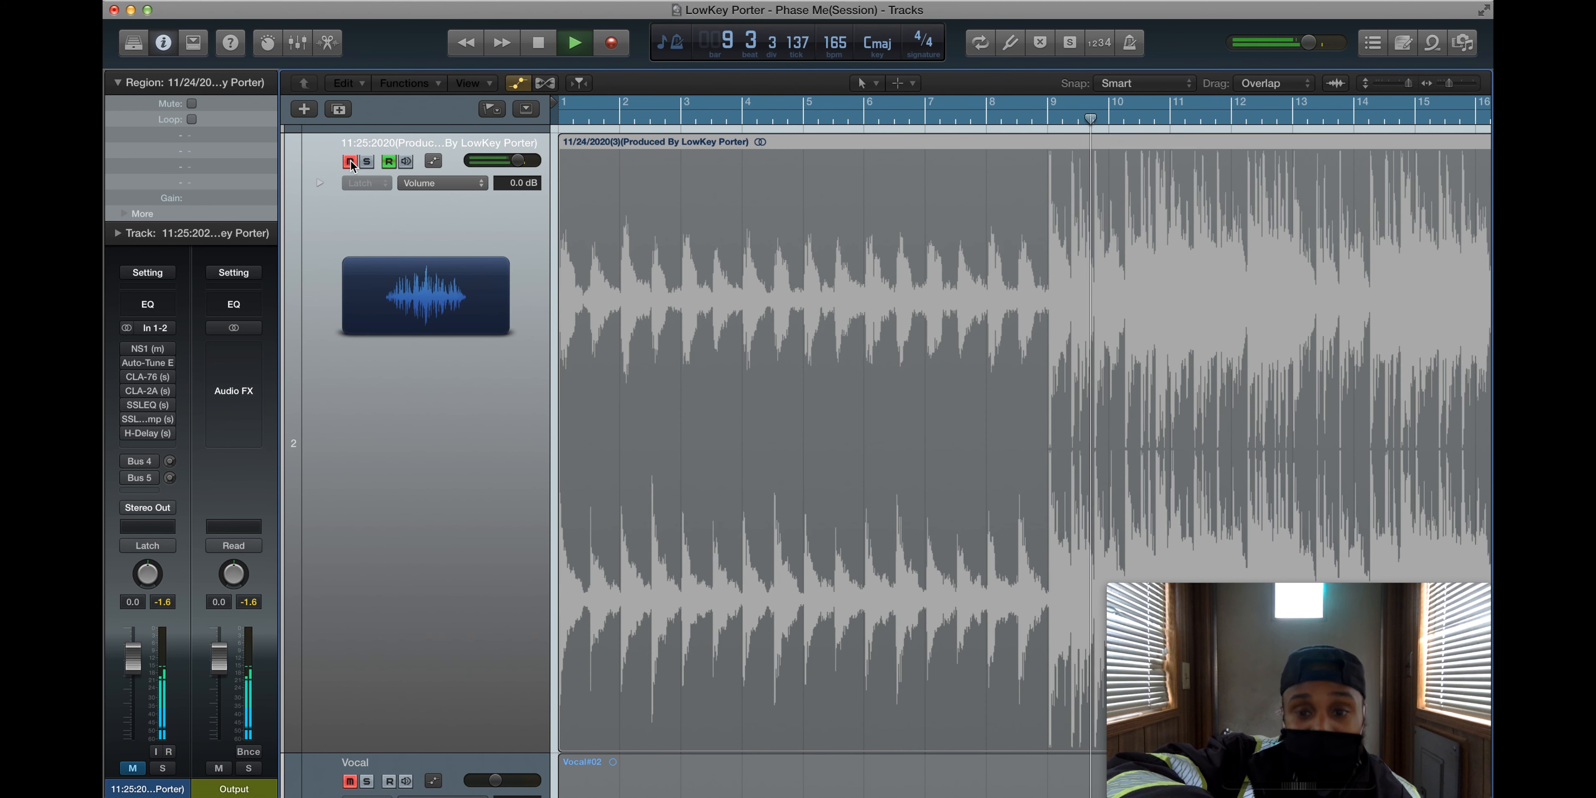
- Unmute after the drop, stop playback, display the recorded Mute automation before bar 9, and return to Read mode
left_click(574, 42)
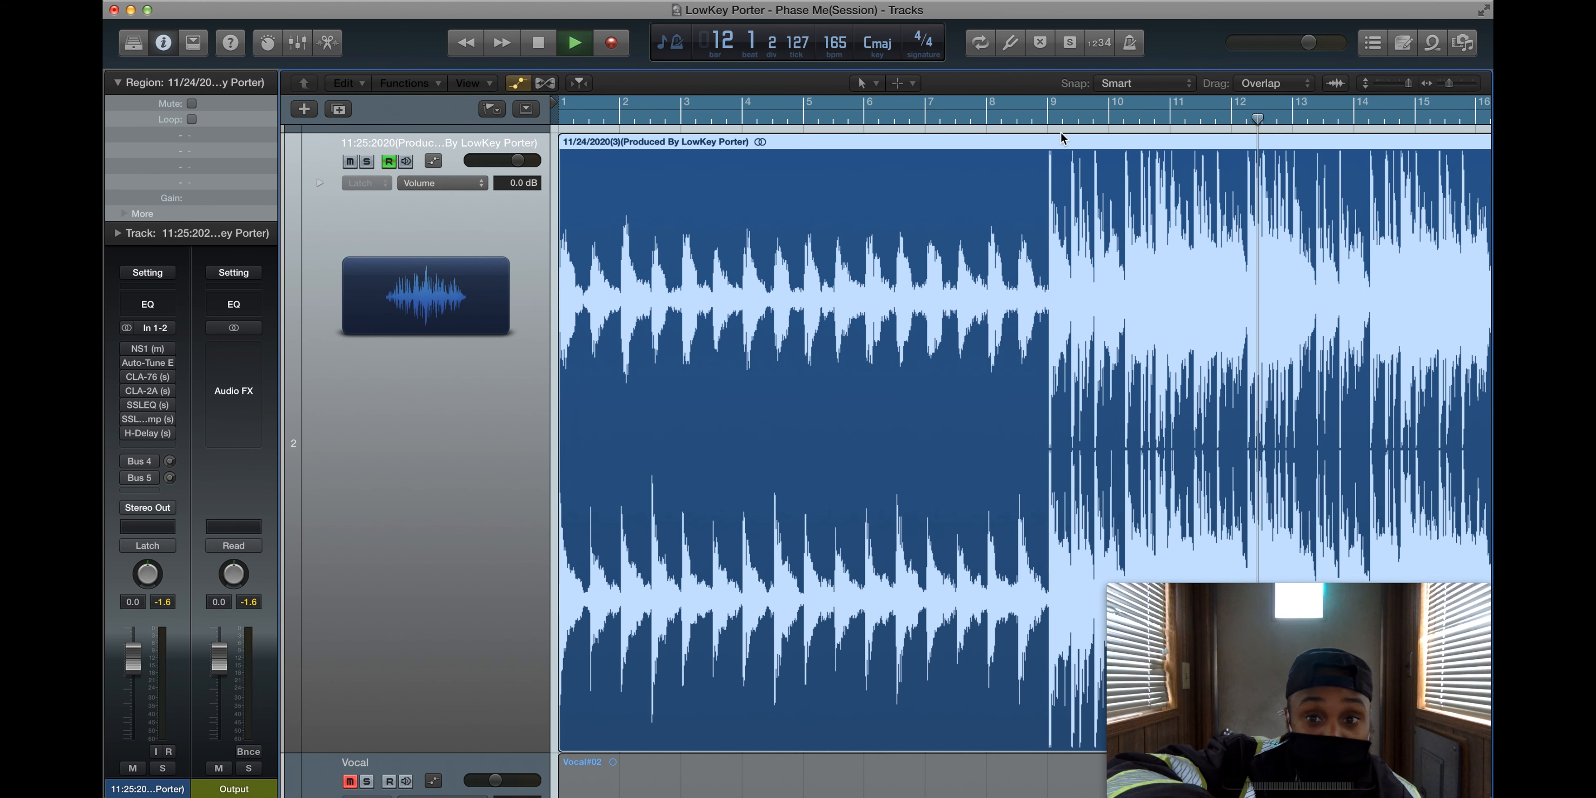
left_click(575, 42)
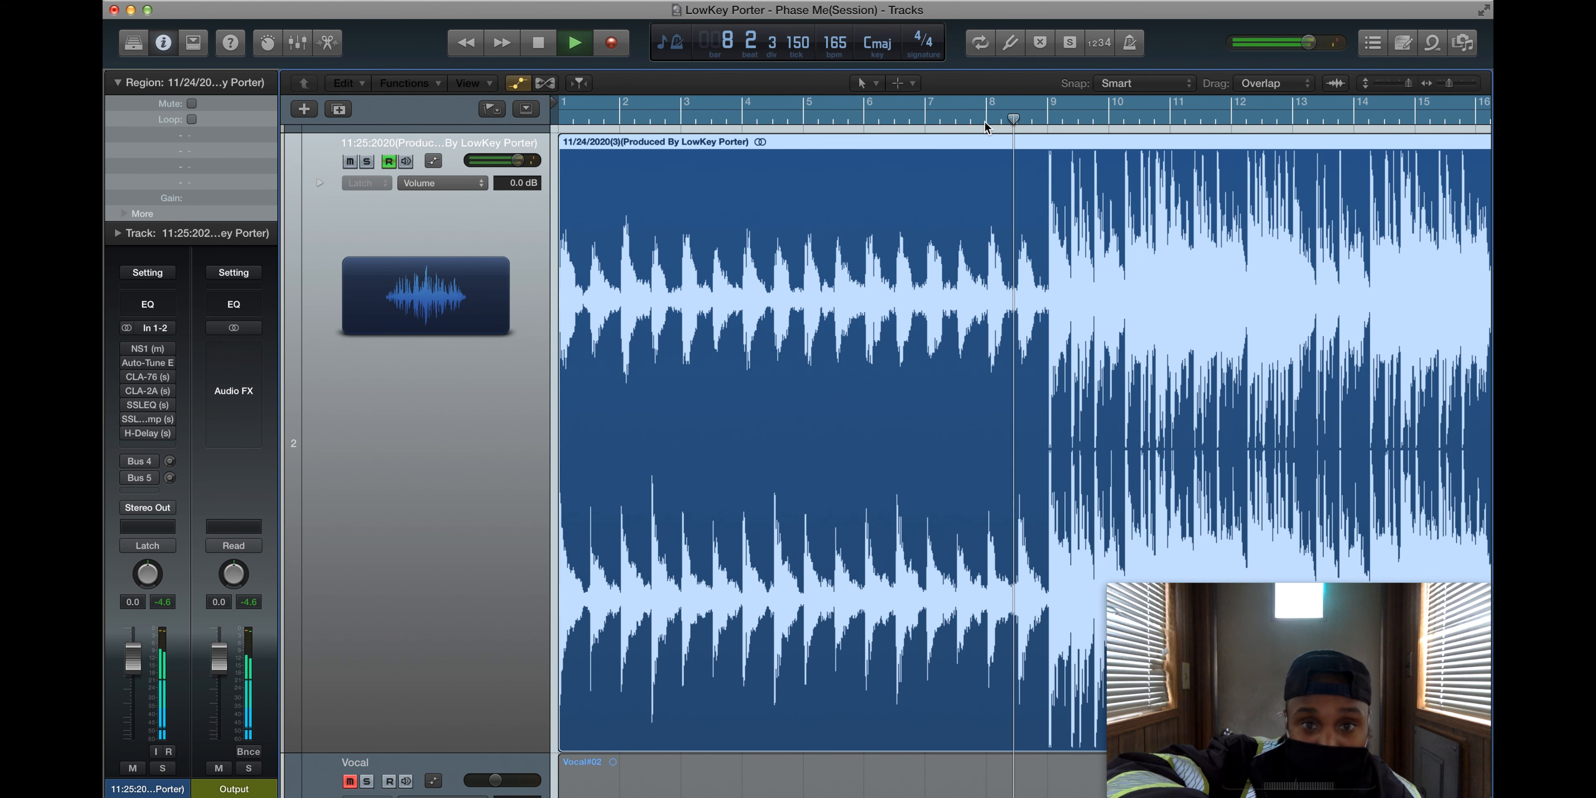
left_click(539, 43)
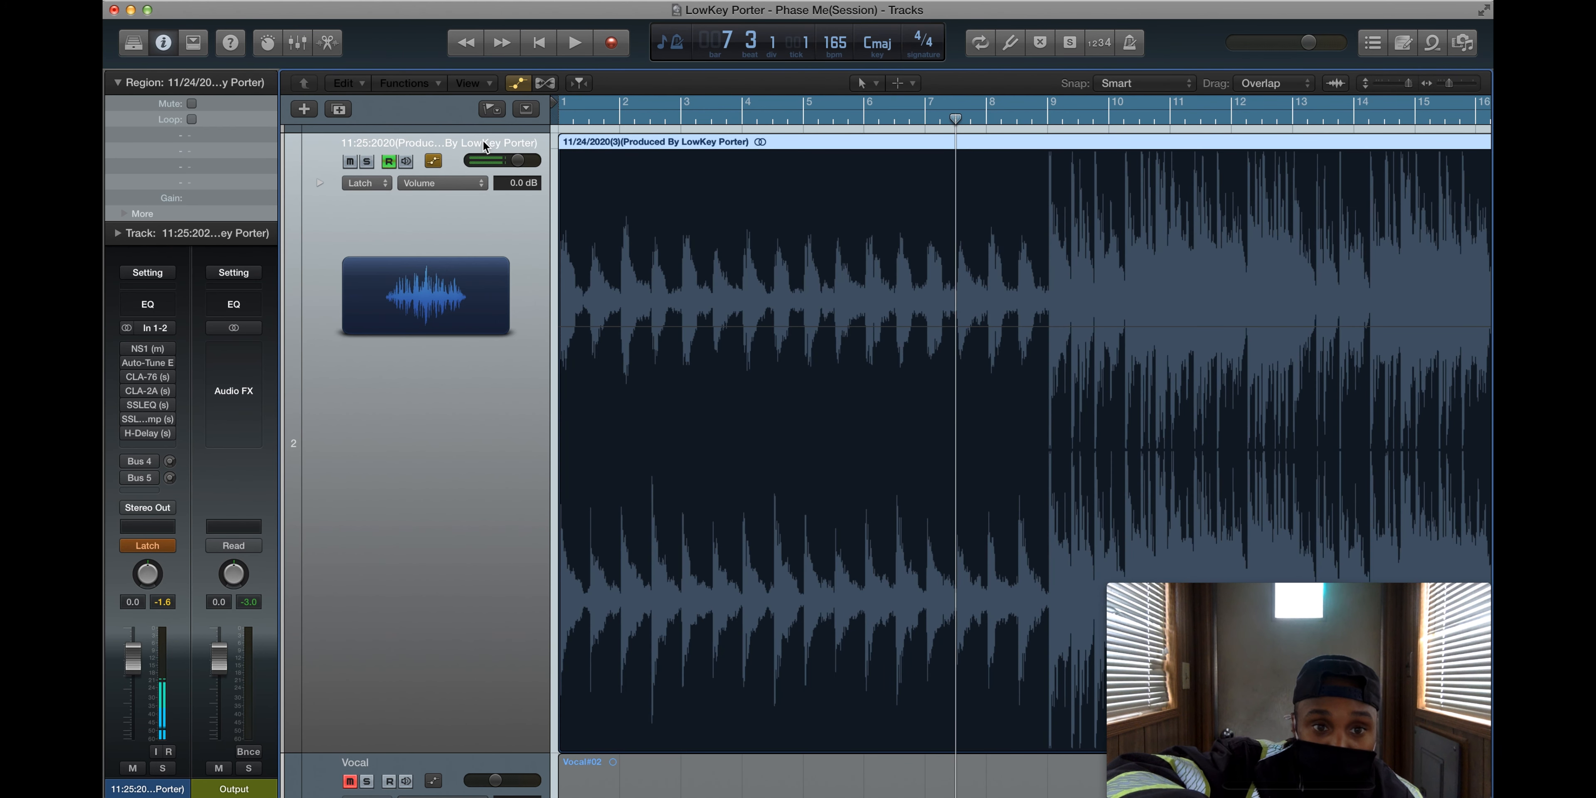
left_click(572, 42)
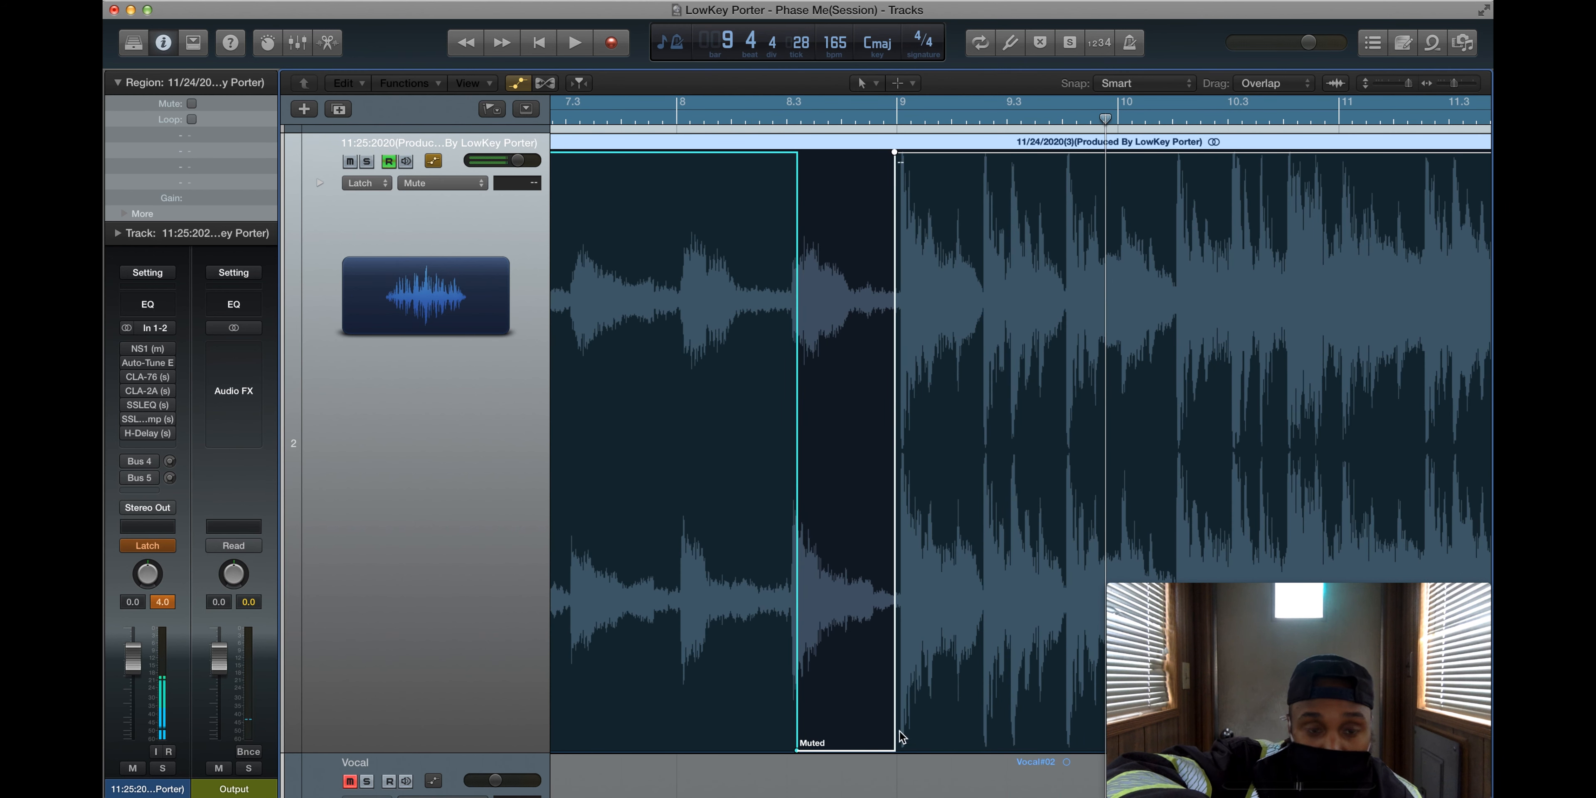
left_click(362, 182)
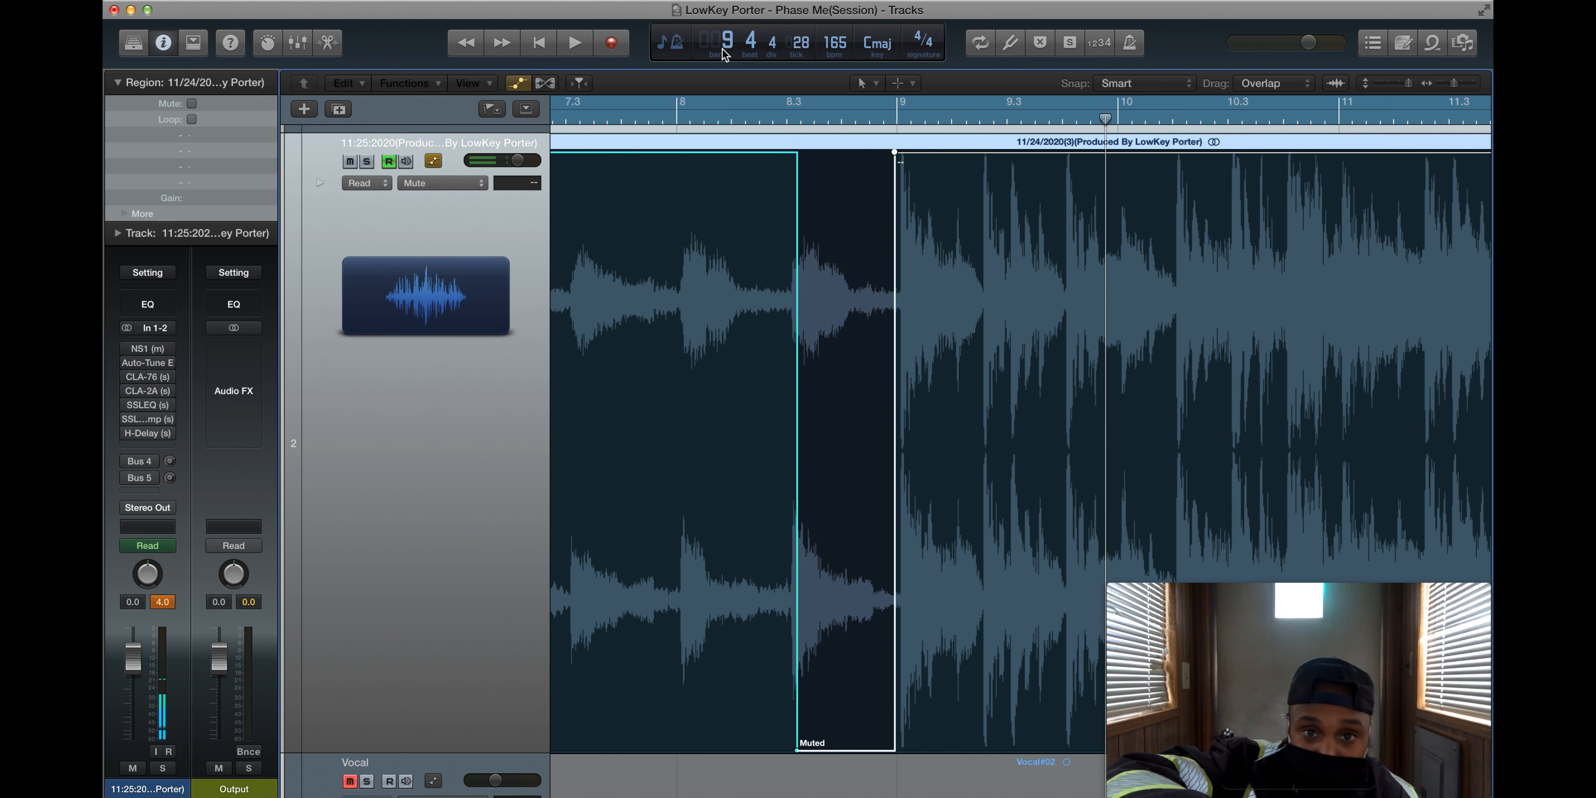
- Rezoom the arrange area and set the playhead at bar 9 where the muted gap ends
left_click(792, 117)
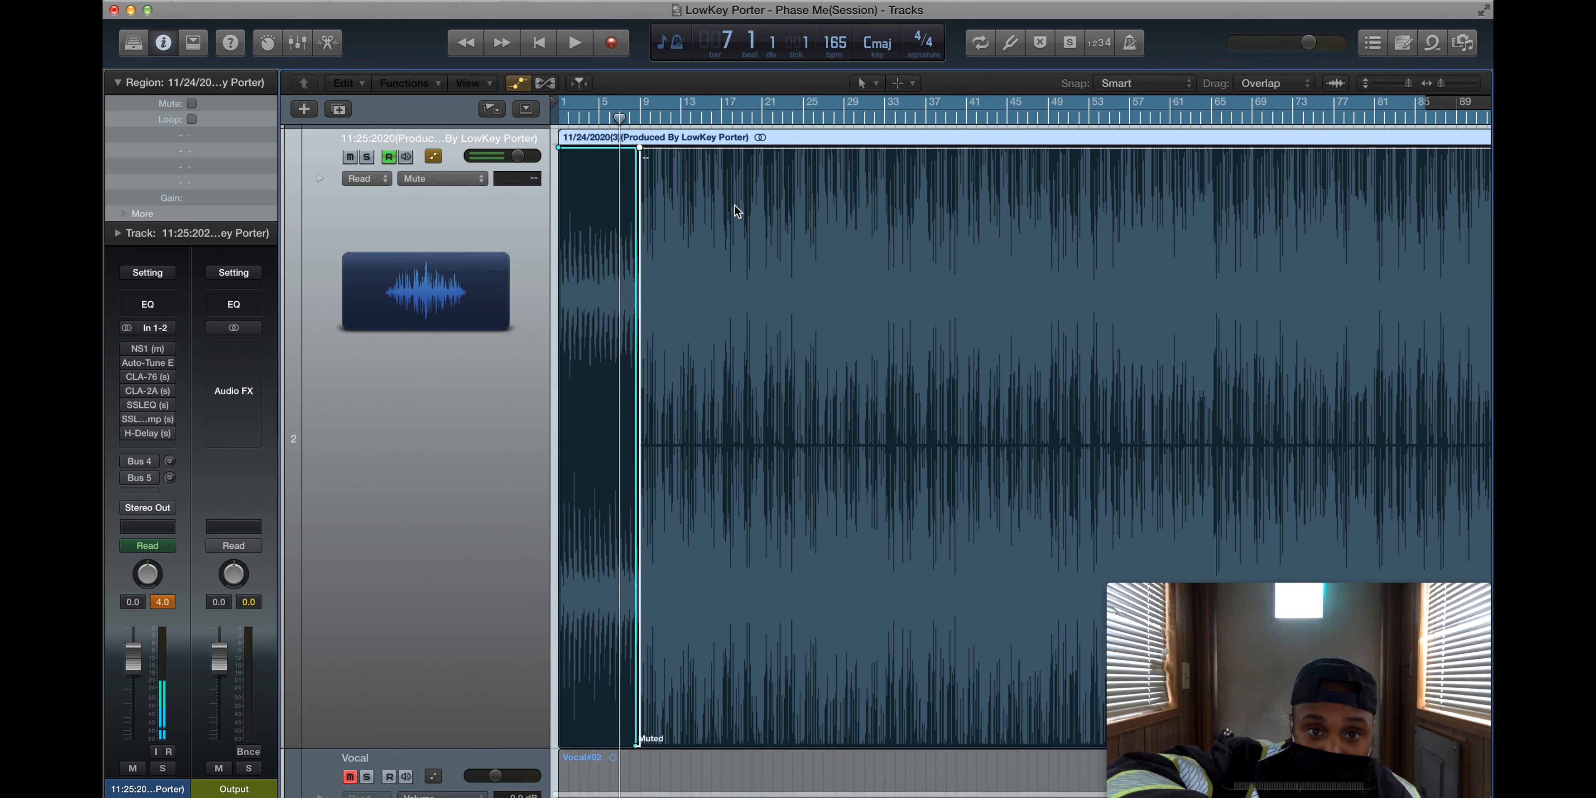
left_click(575, 43)
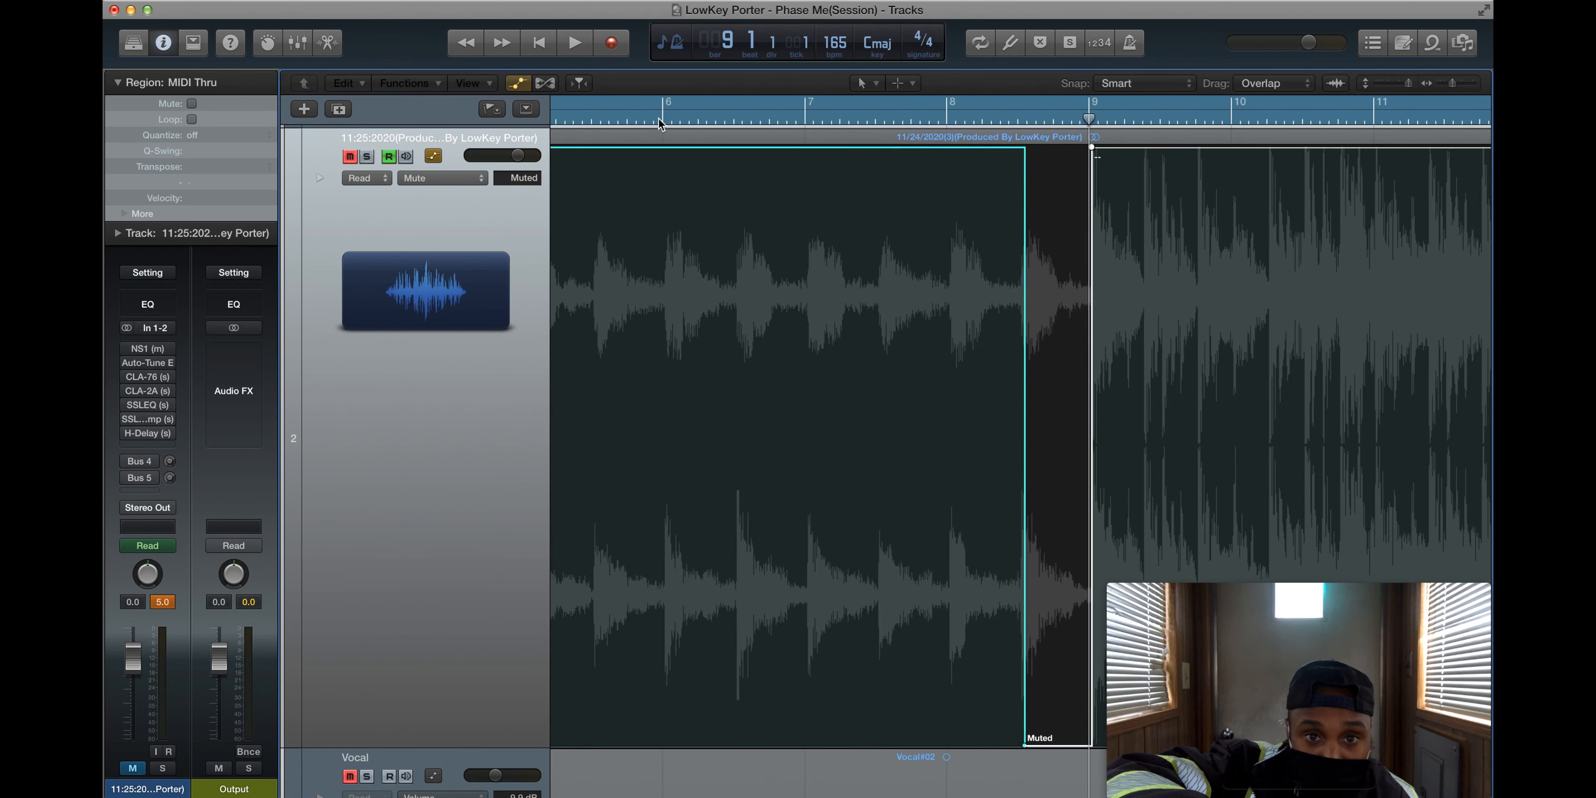
- Play the beat through the mute drop from just before it, replay it once, then stop
left_click(574, 42)
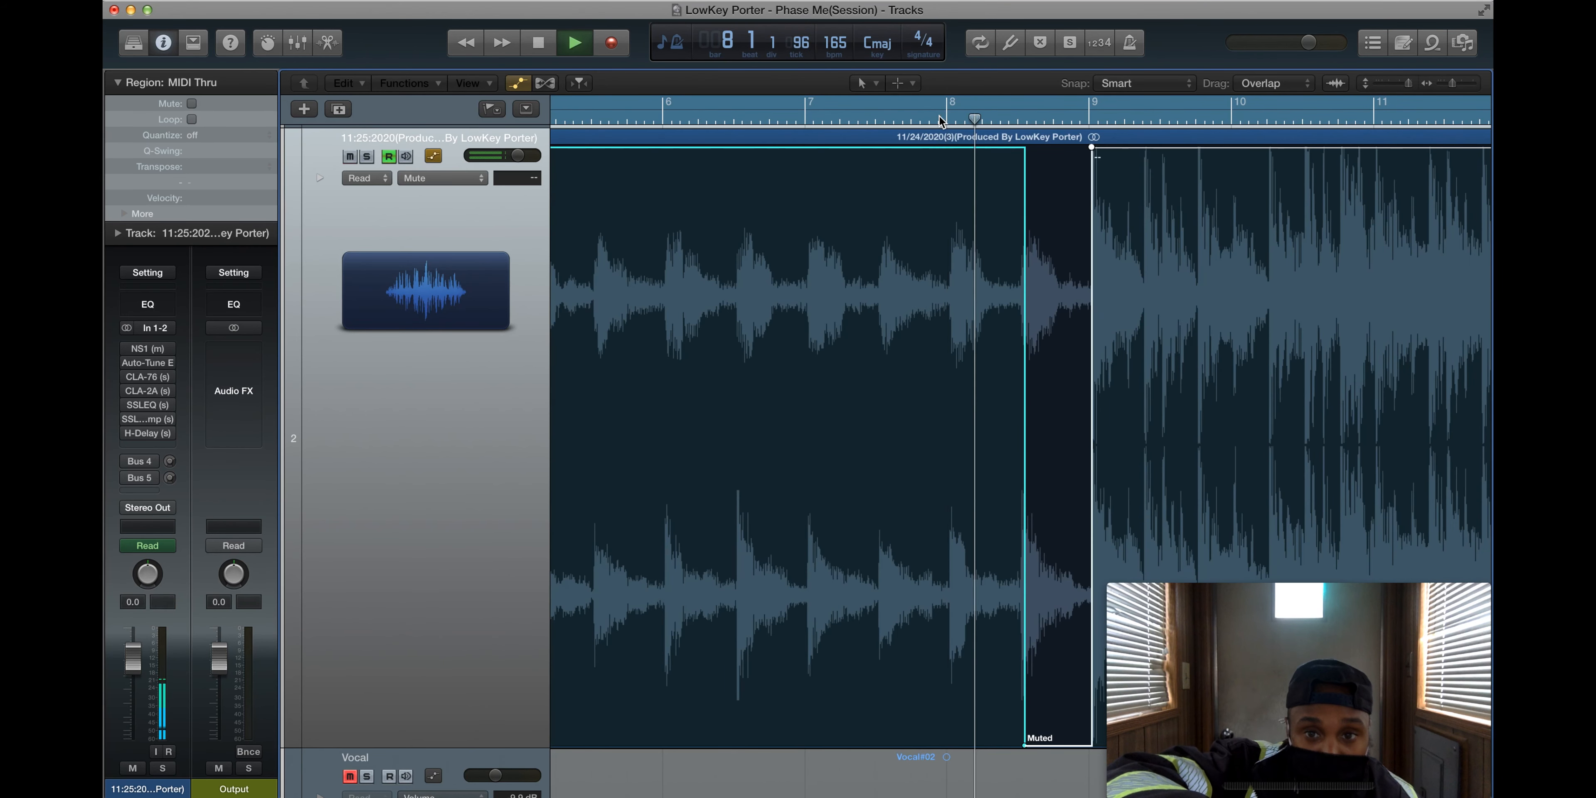
left_click(575, 42)
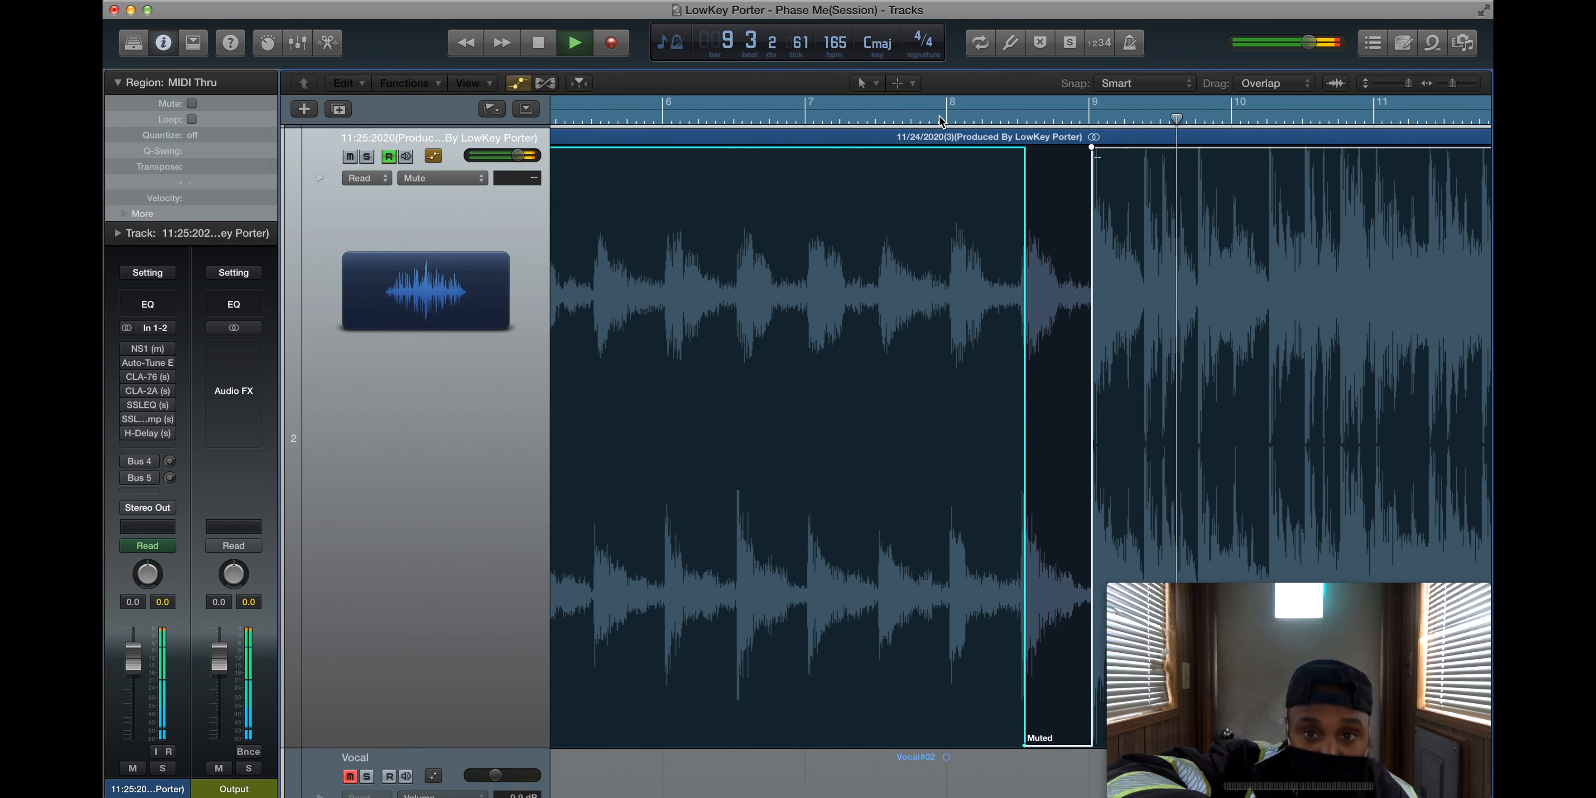
left_click(537, 41)
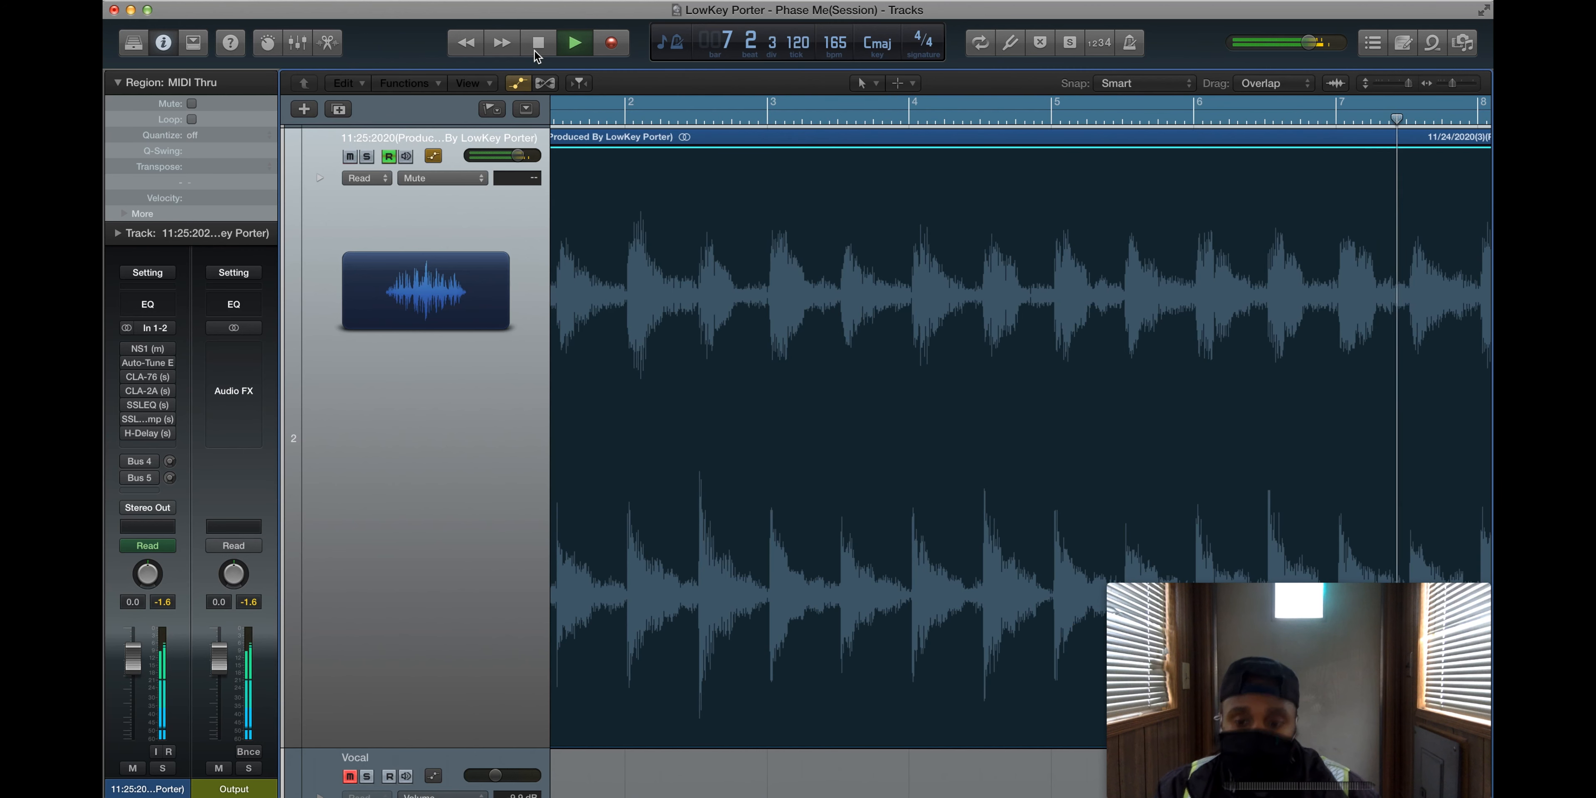
left_click(349, 156)
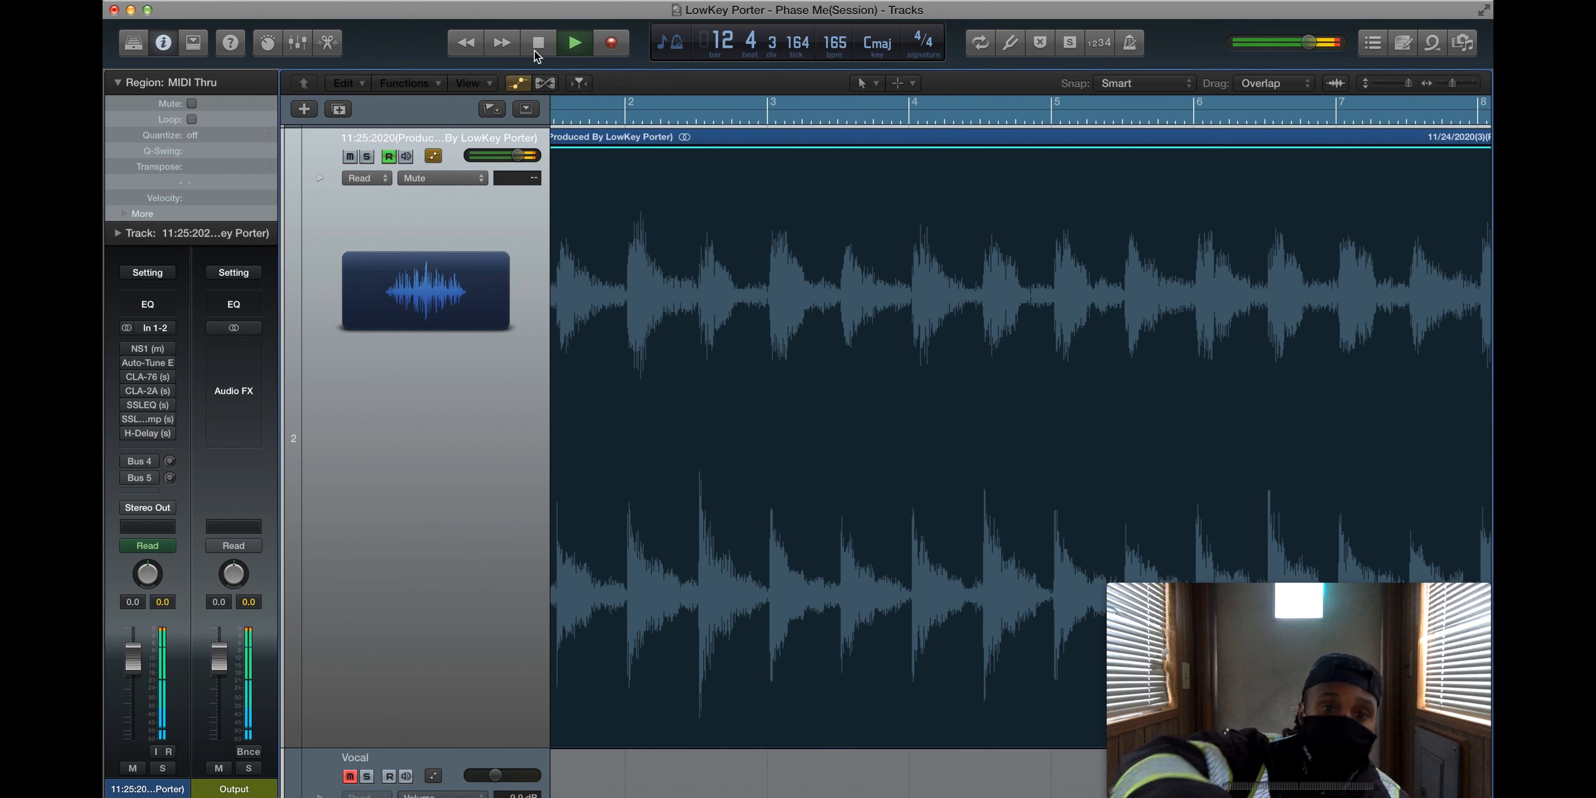
left_click(538, 43)
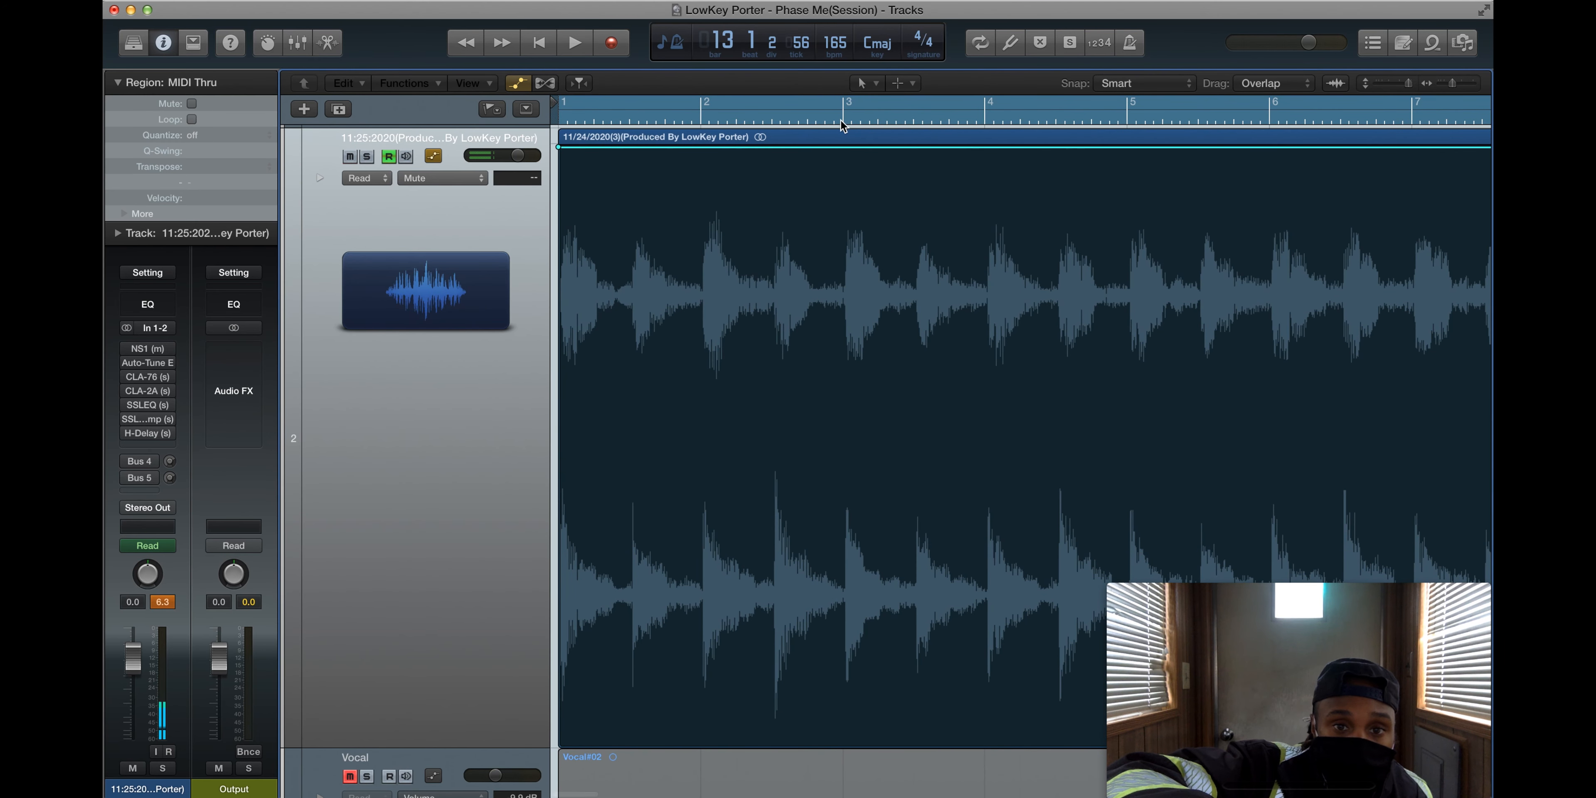
scroll("right", 3)
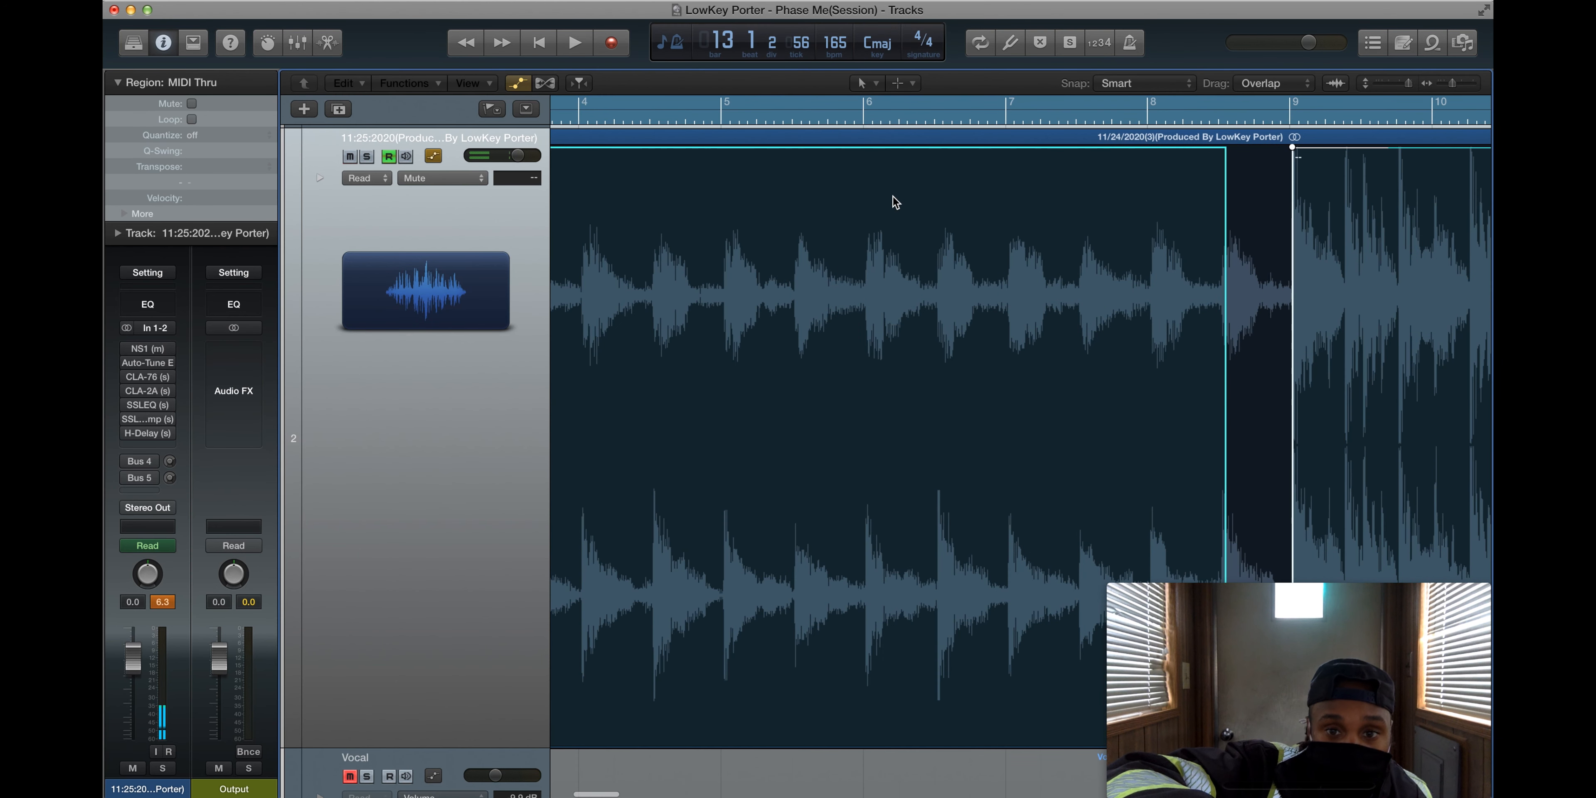
left_click(792, 119)
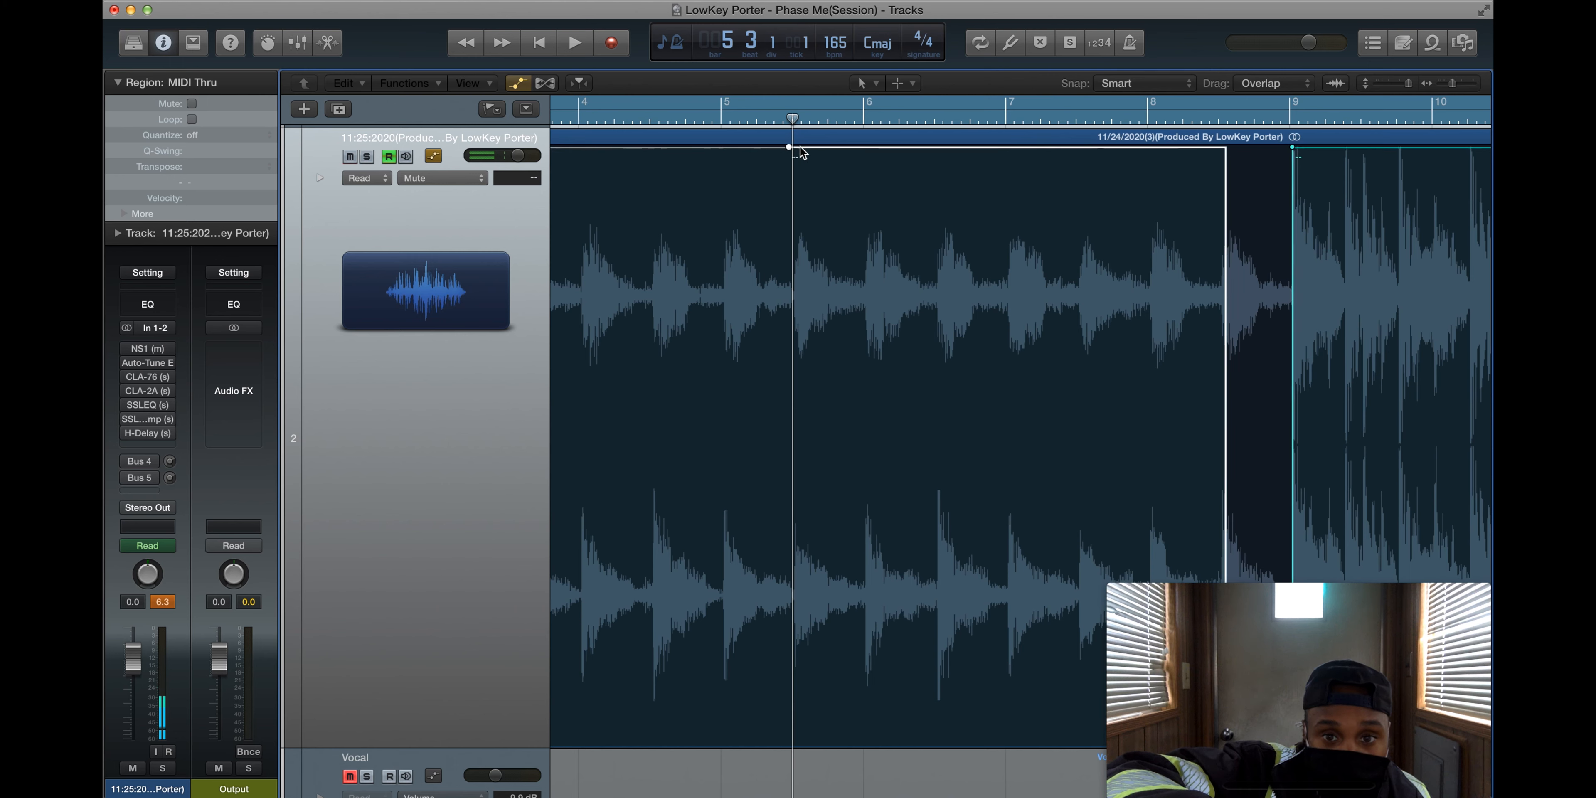
mouse_move(871, 150)
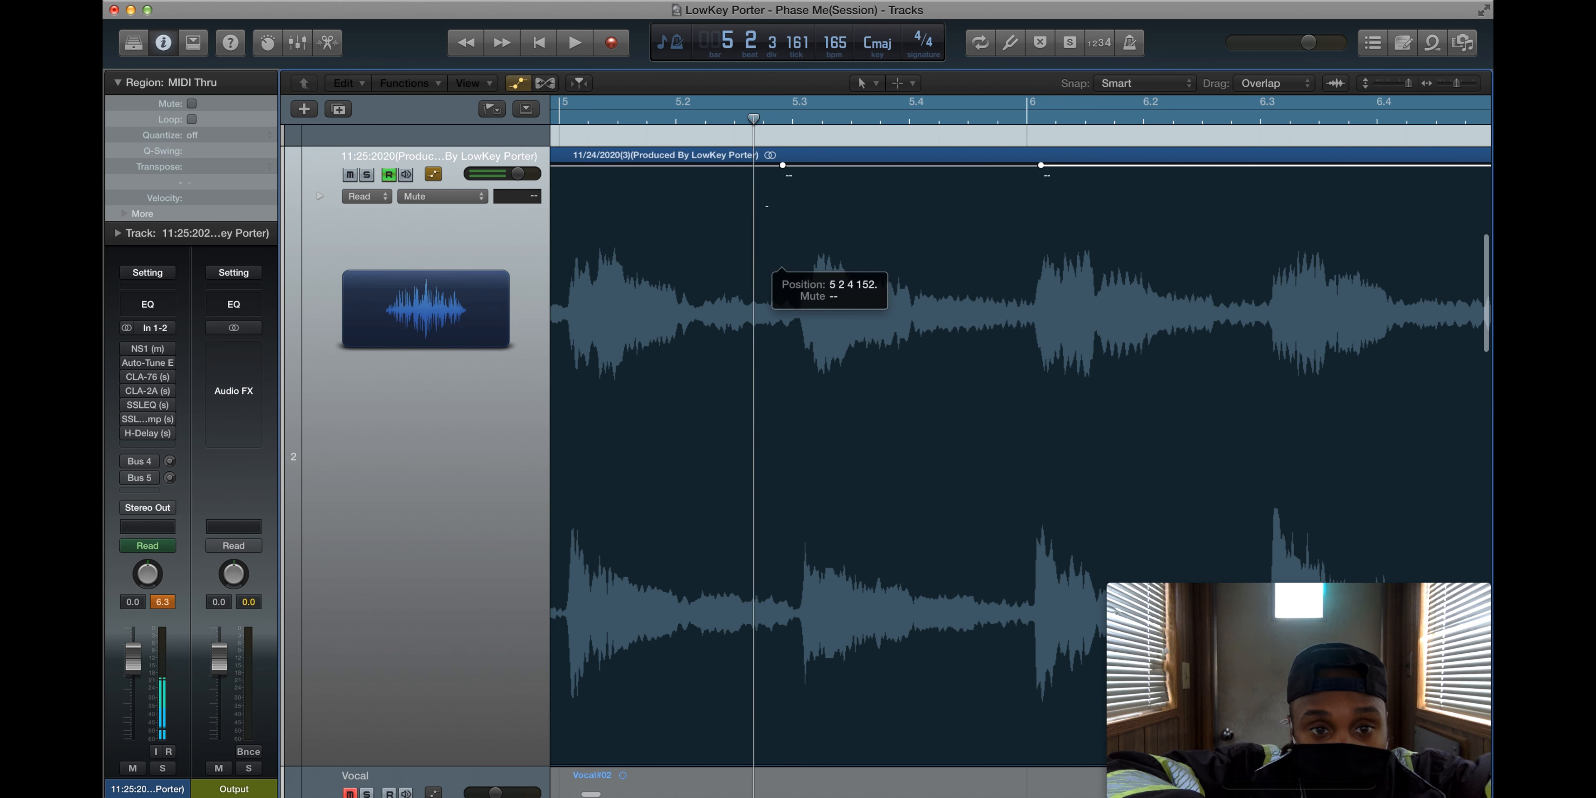
mouse_move(778, 226)
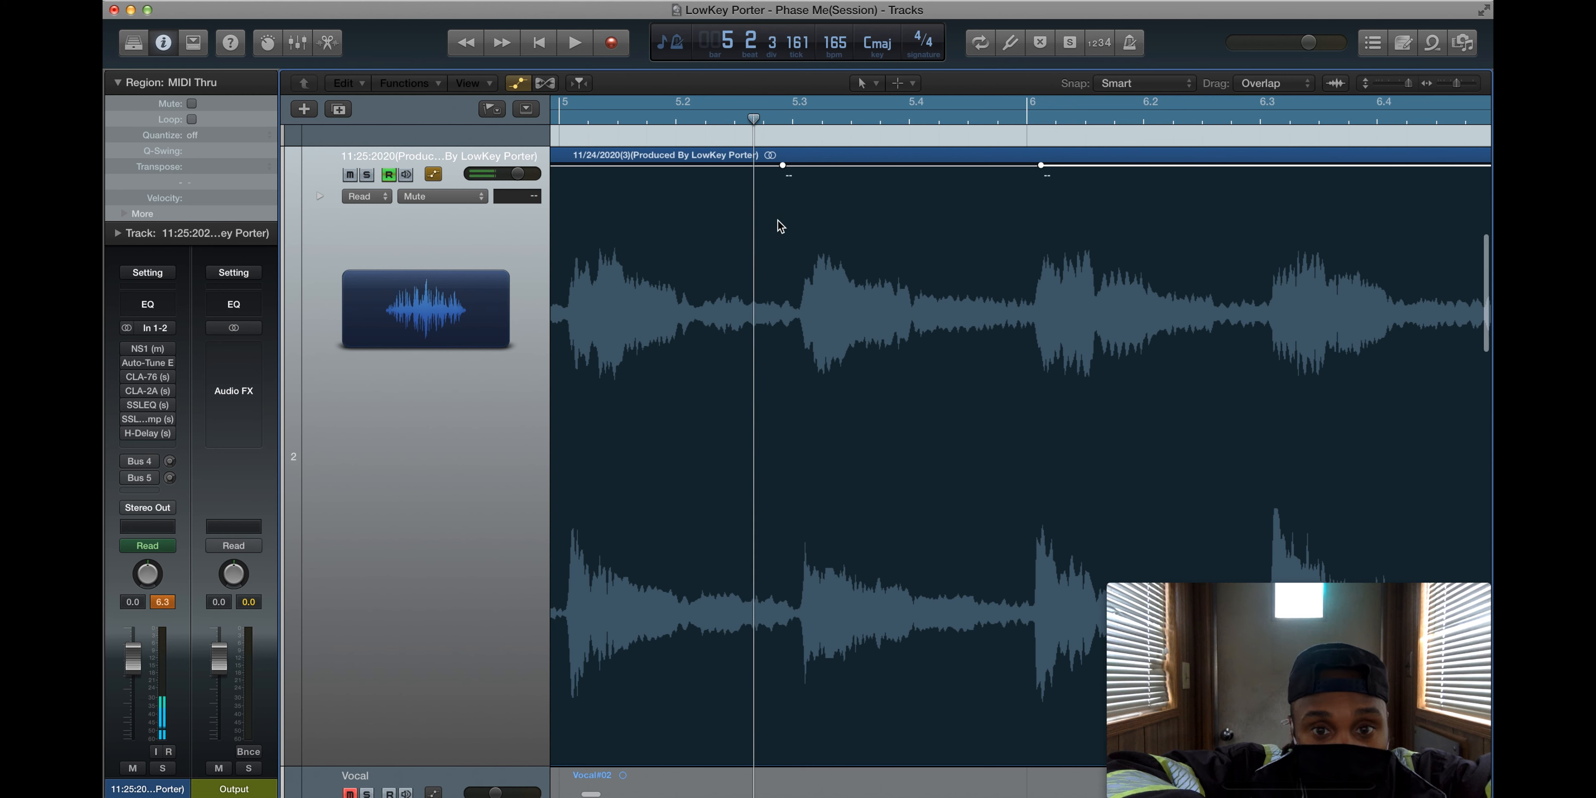
- Switch the track to Latch and add a third mute automation point near bar 5 beat 4
left_click_drag(781, 163, 1028, 163)
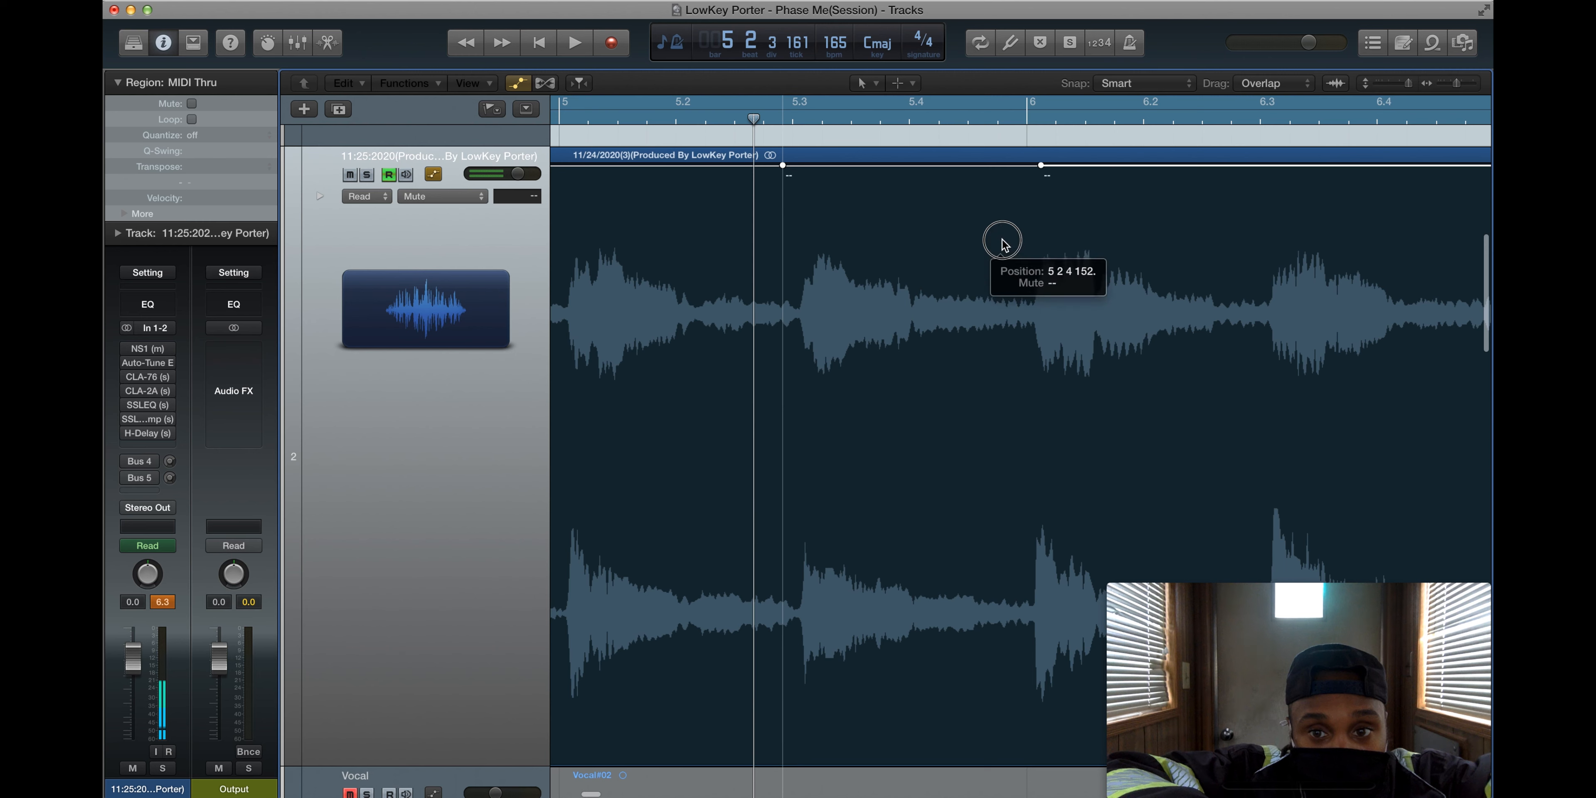
left_click(360, 195)
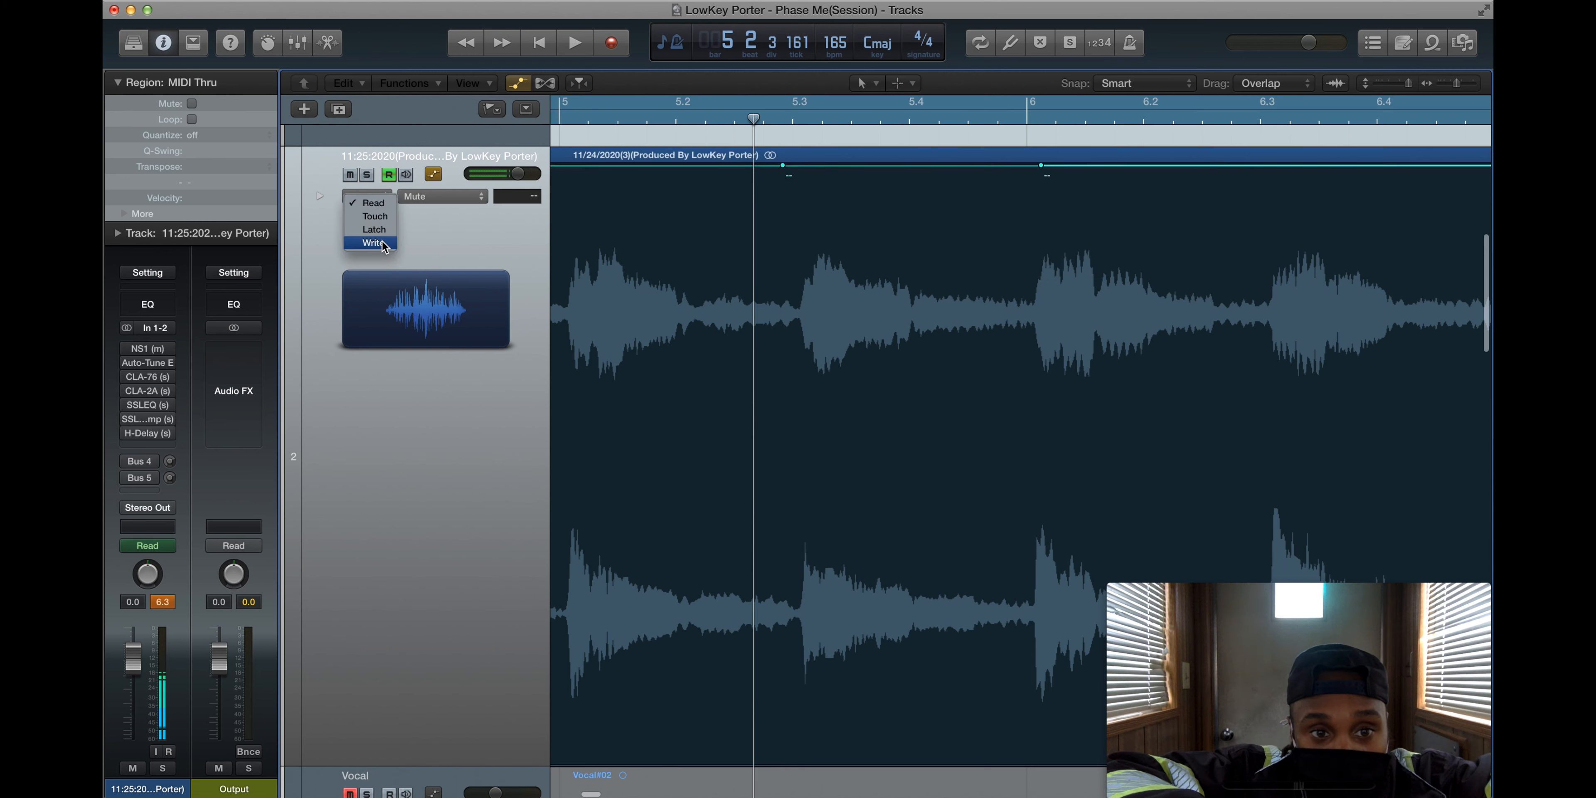
left_click(373, 229)
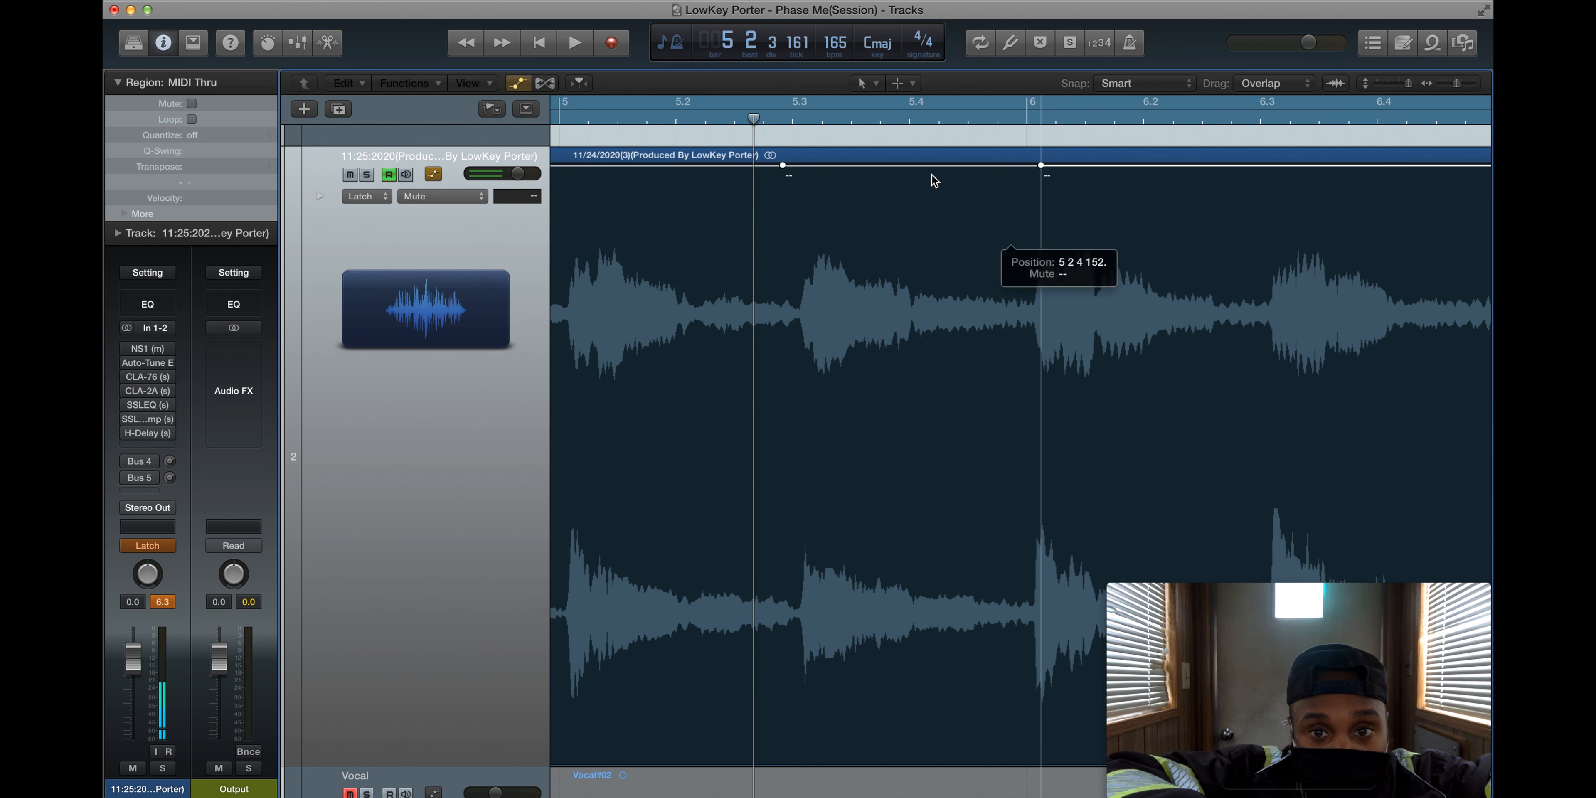
left_click(364, 196)
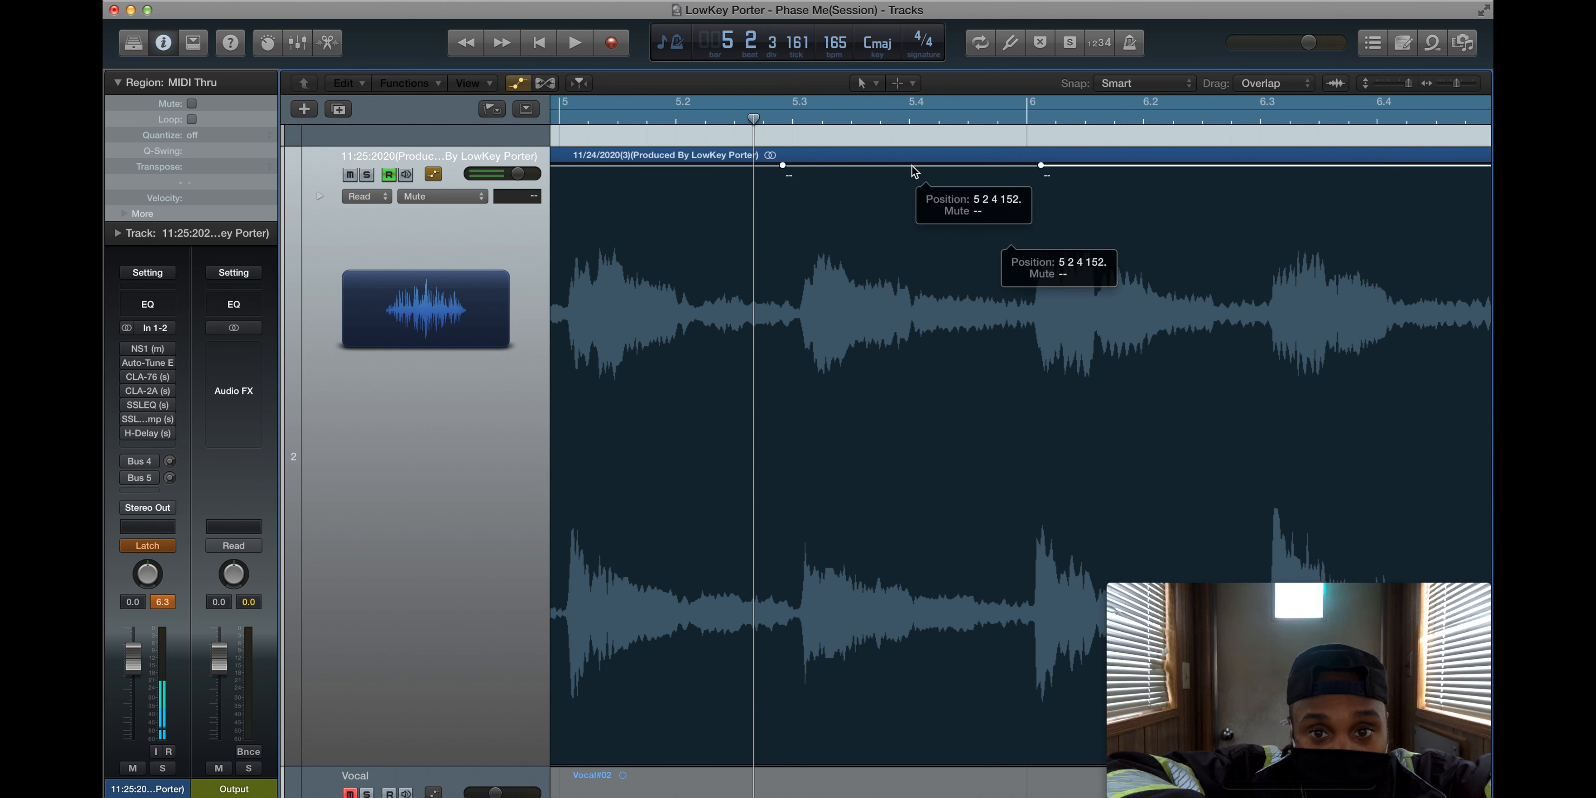
left_click(362, 195)
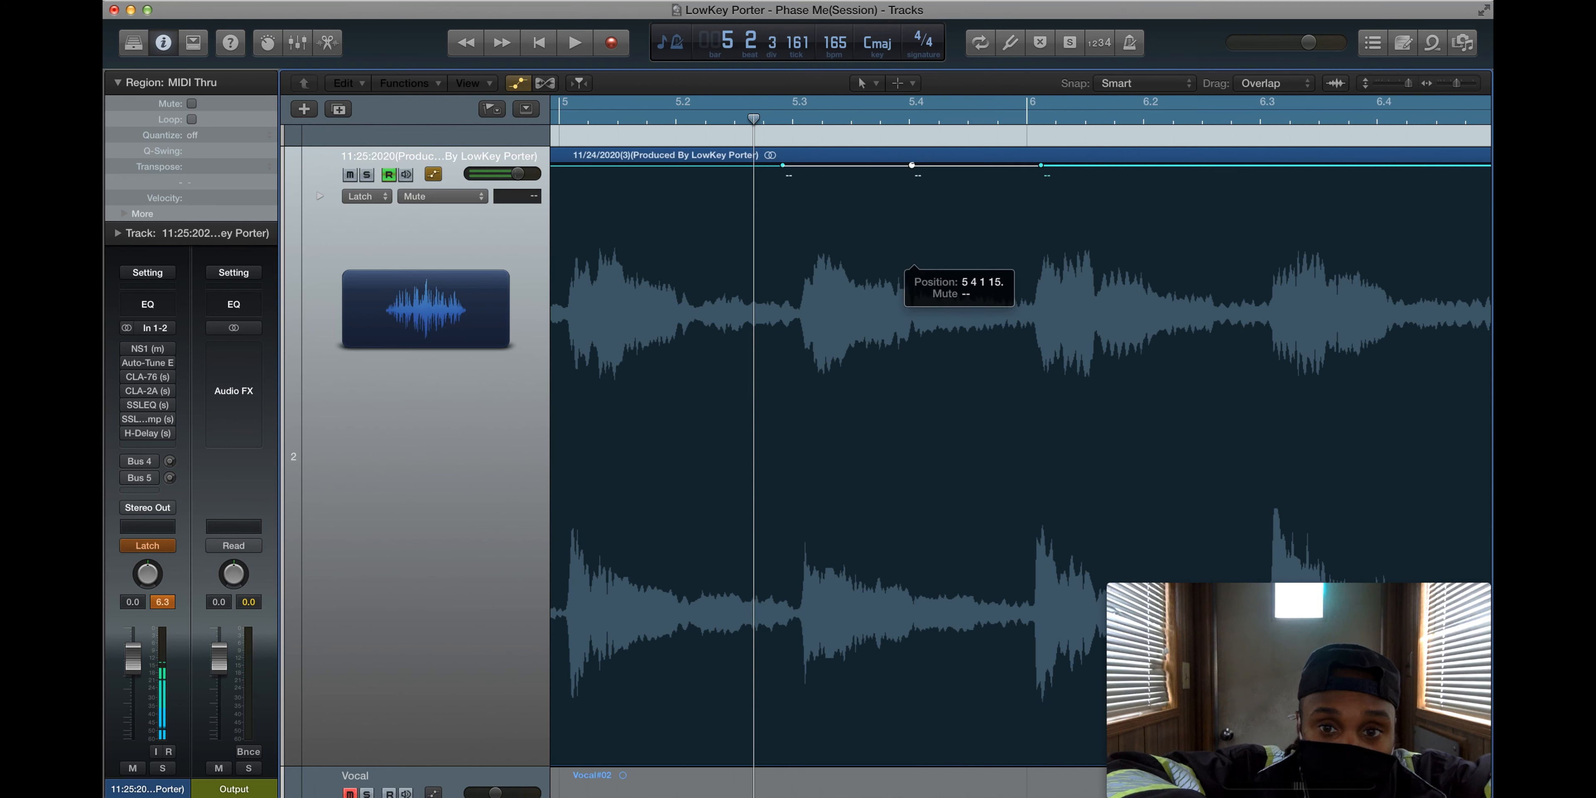
left_click(146, 545)
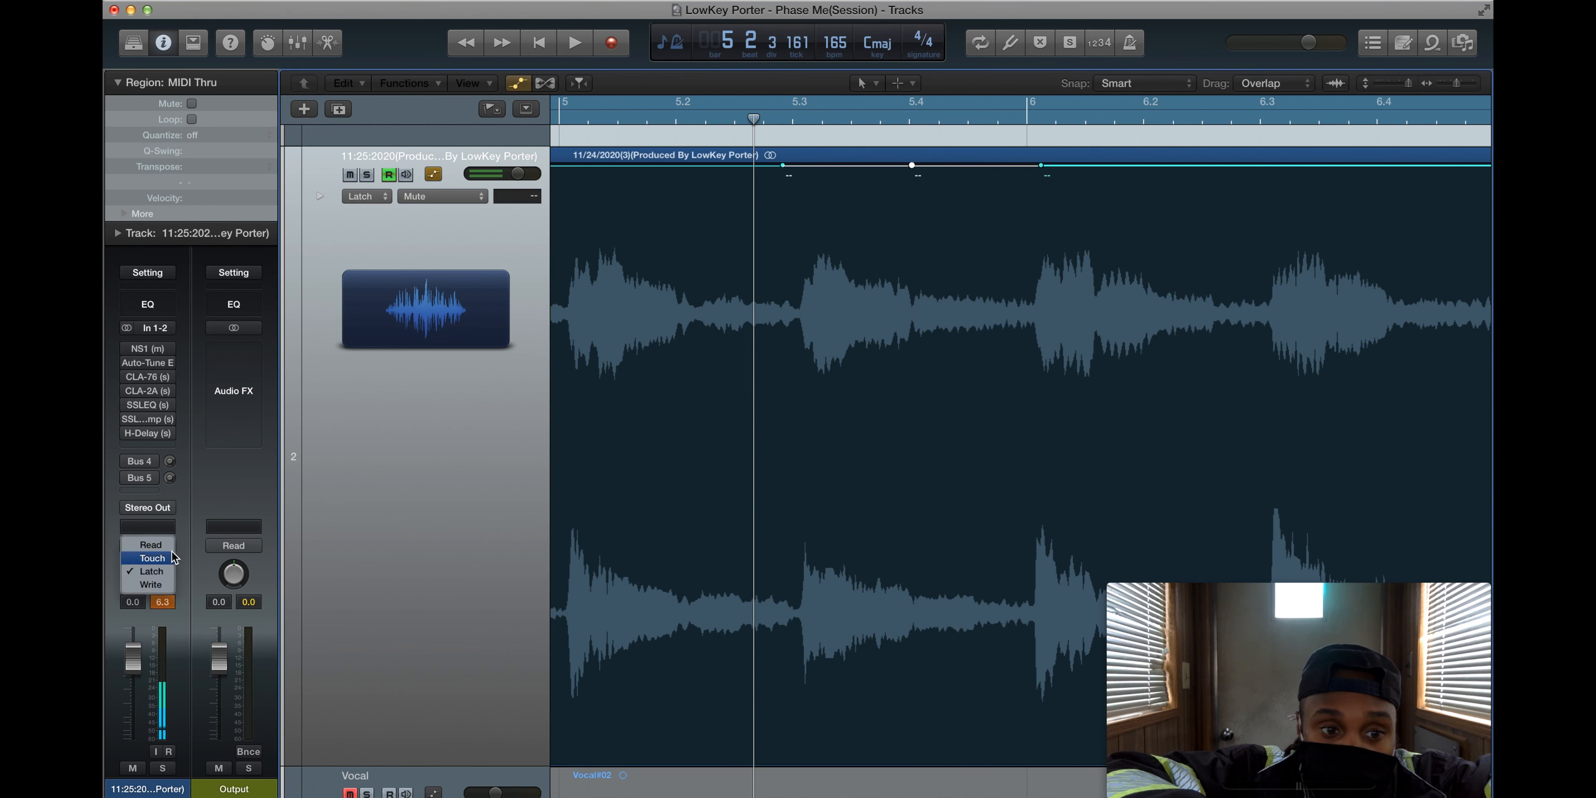
- Return the track to Read mode, dropping the extra bar 5.4 mute point
left_click(148, 544)
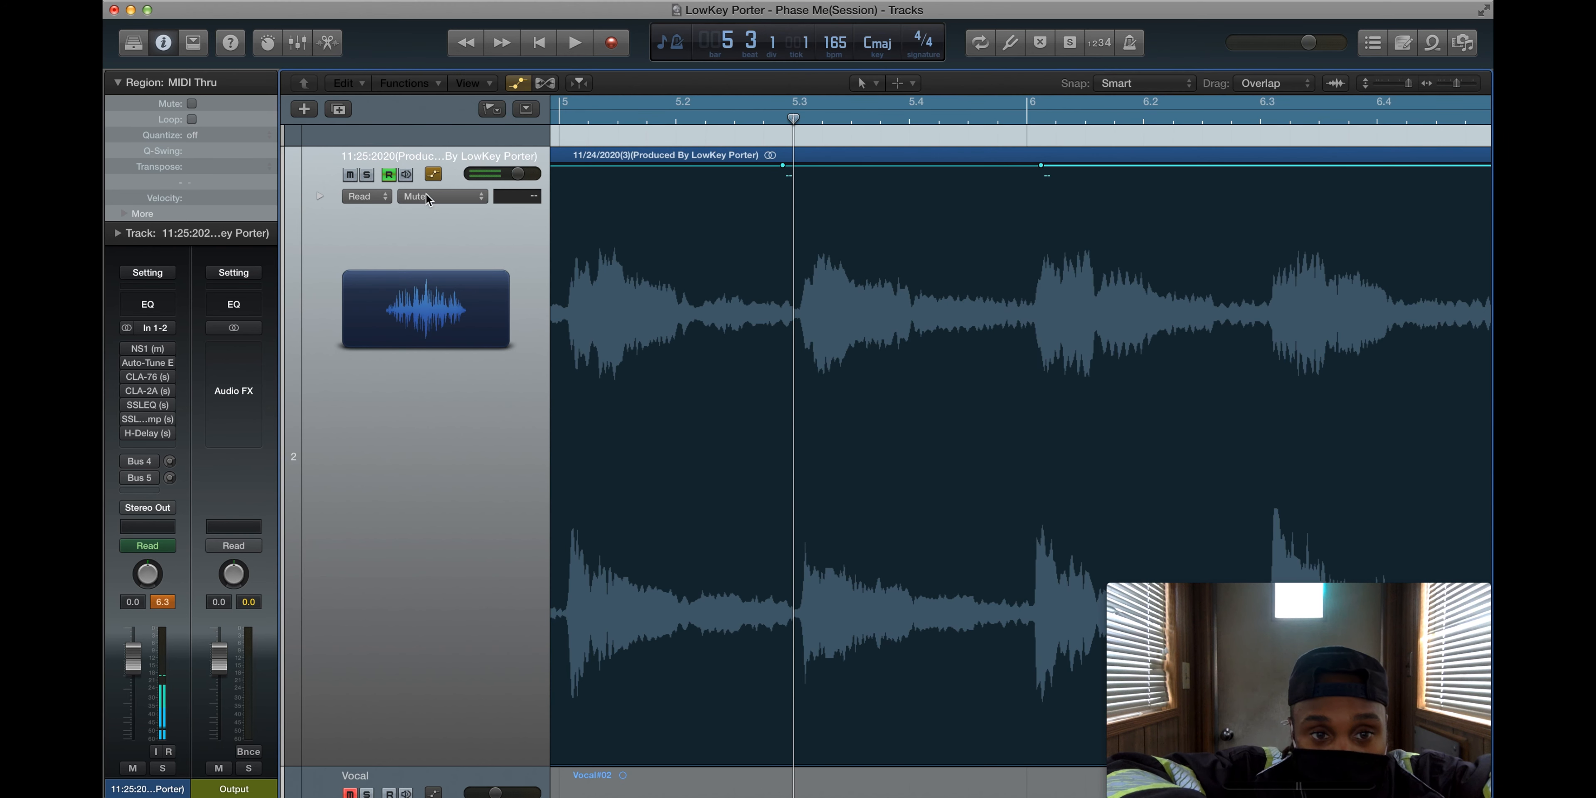
left_click(443, 195)
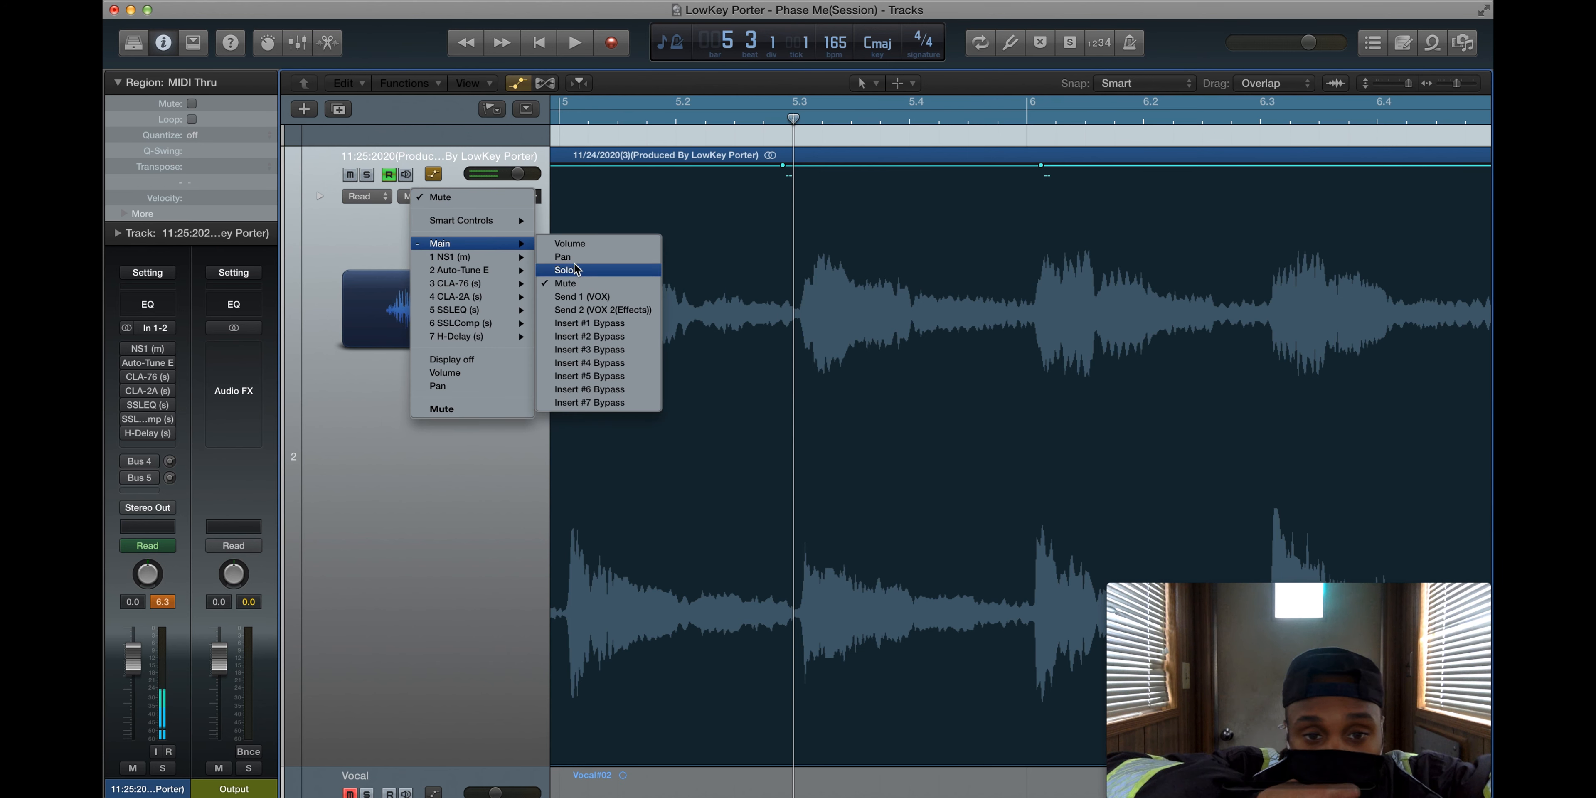
mouse_move(585, 244)
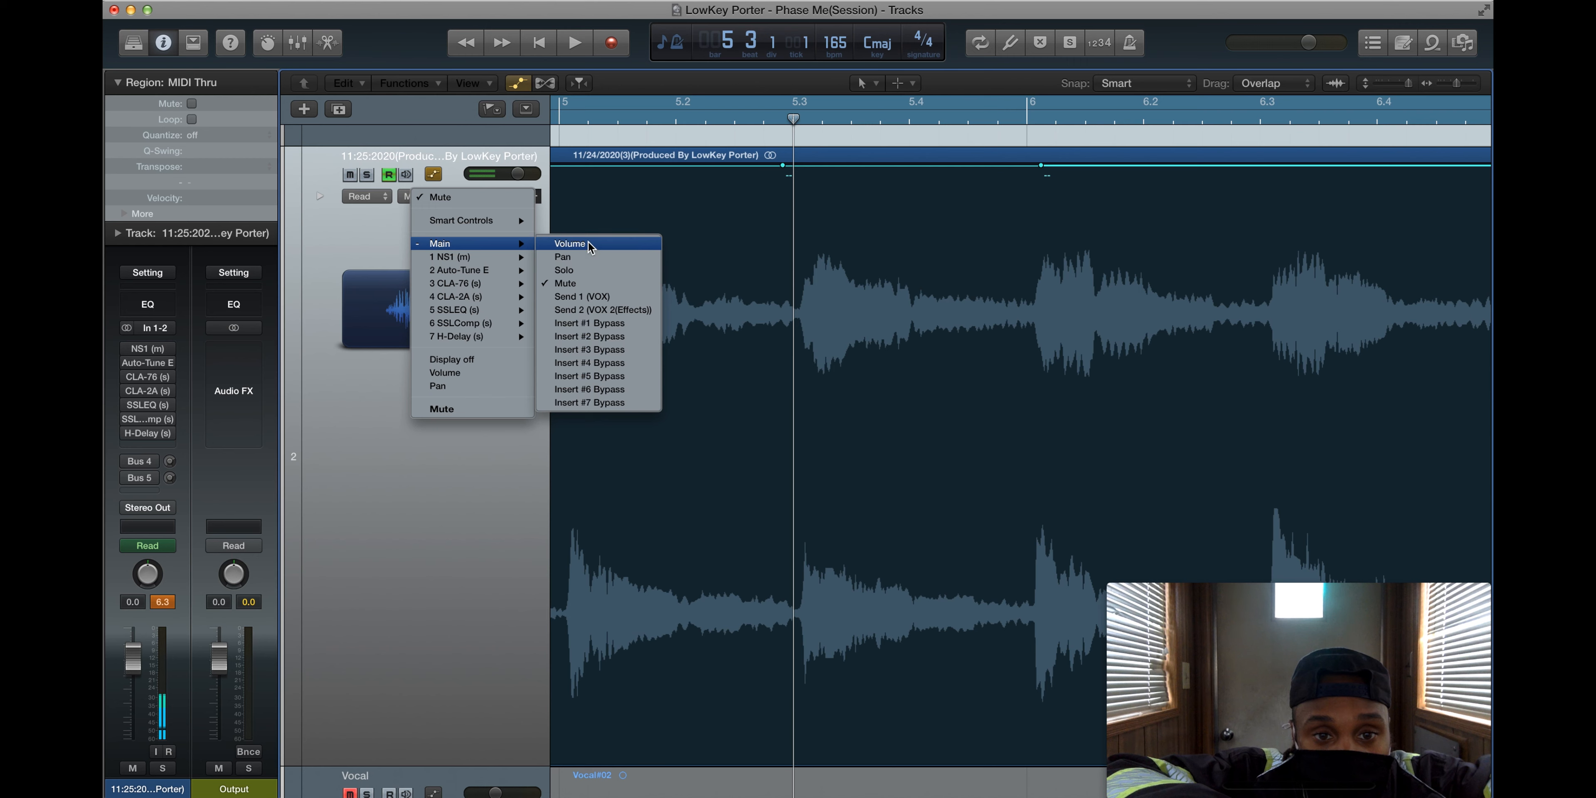
- Switch the track's automation lane from Mute to Main > Volume at 0.0 dB
left_click(570, 244)
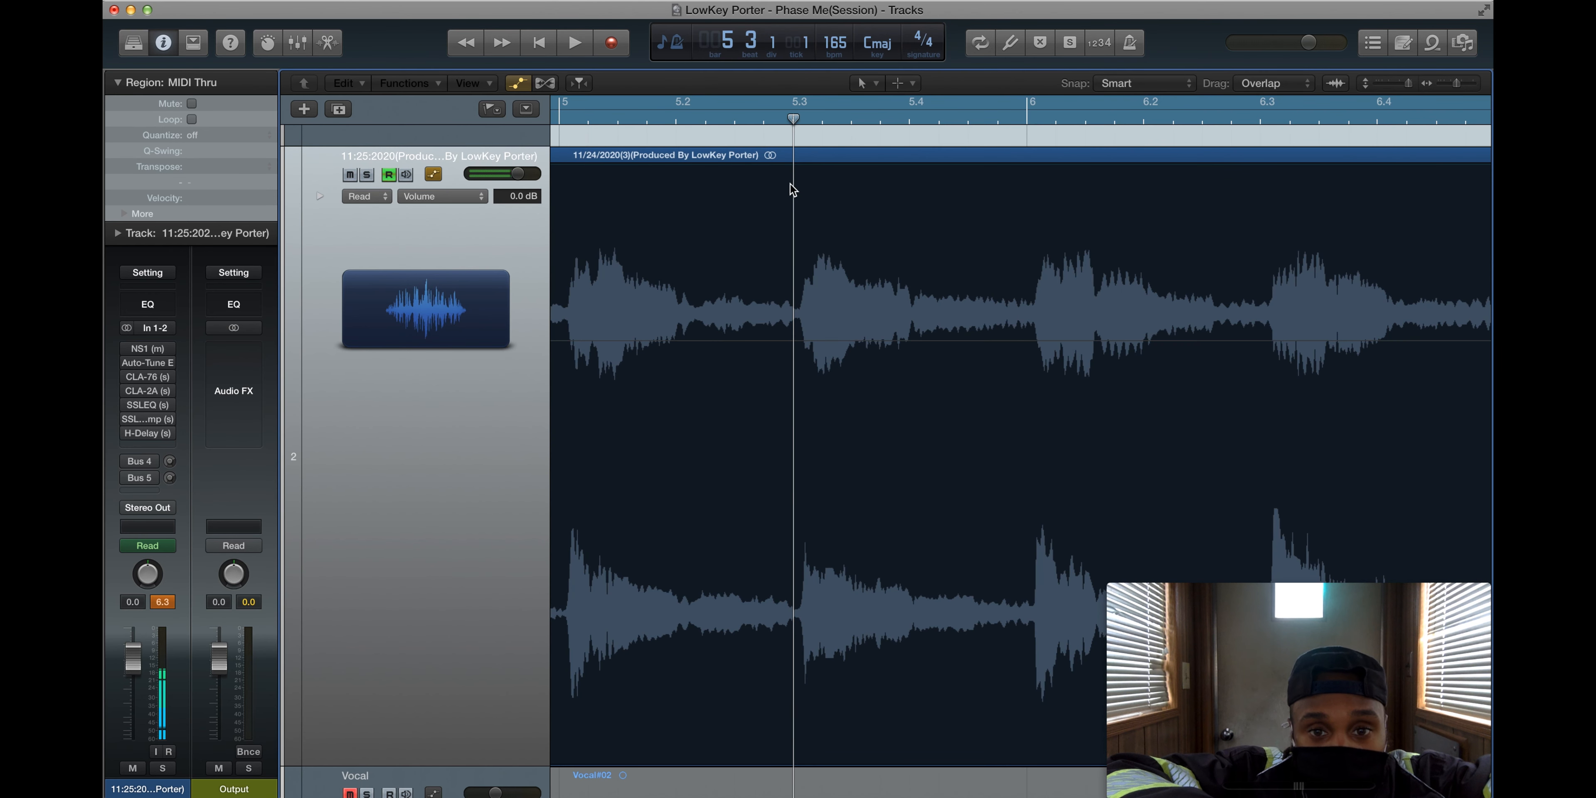
mouse_move(495, 236)
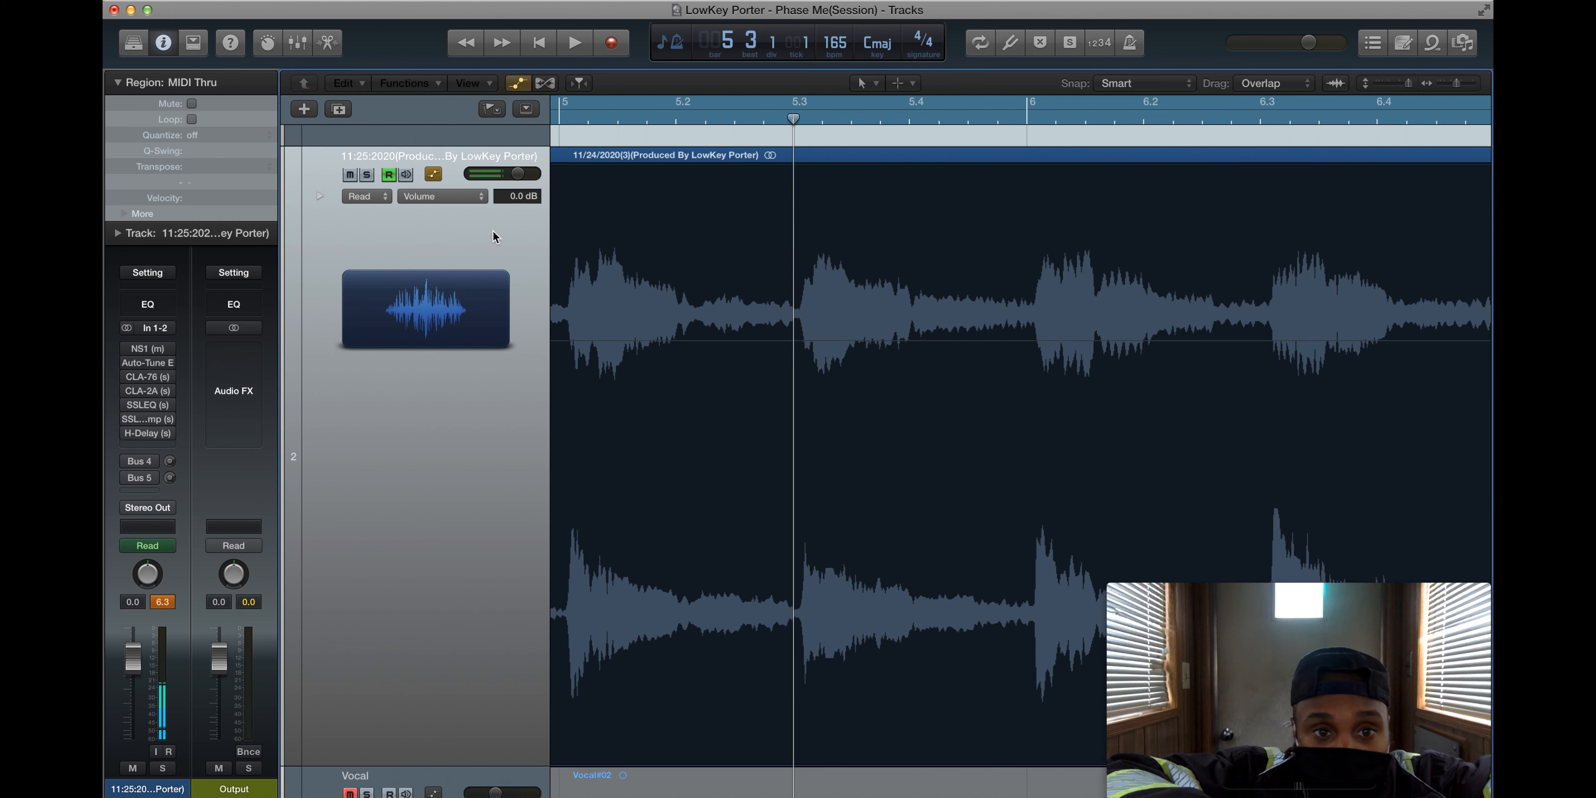
mouse_move(807, 321)
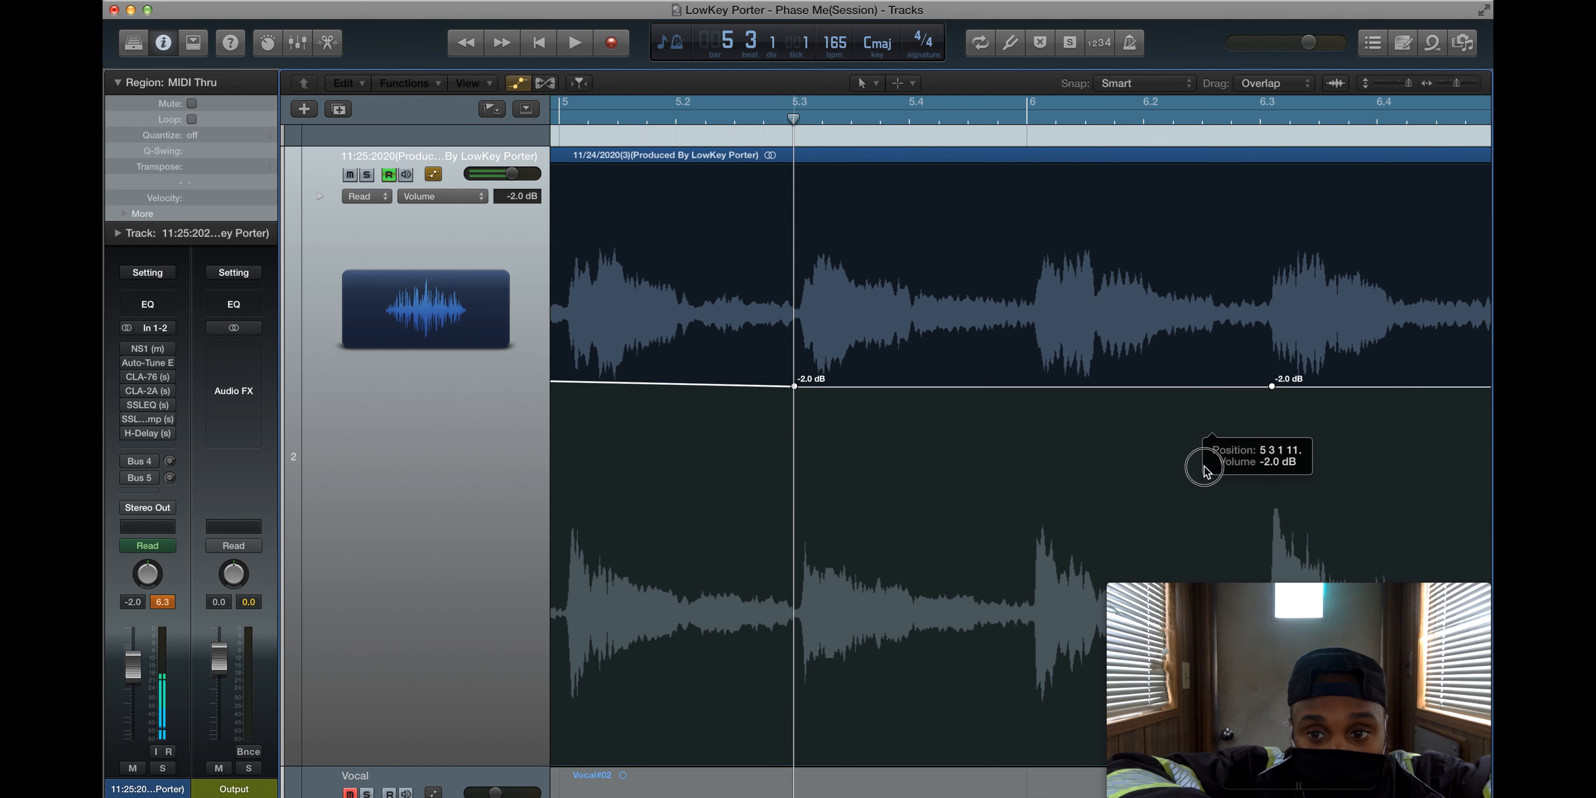
- Drag the volume section between bars 5.3 and 6.3 through -11, -34, -17 and -14 dB down to about -55 dB
left_click_drag(1204, 468, 1205, 340)
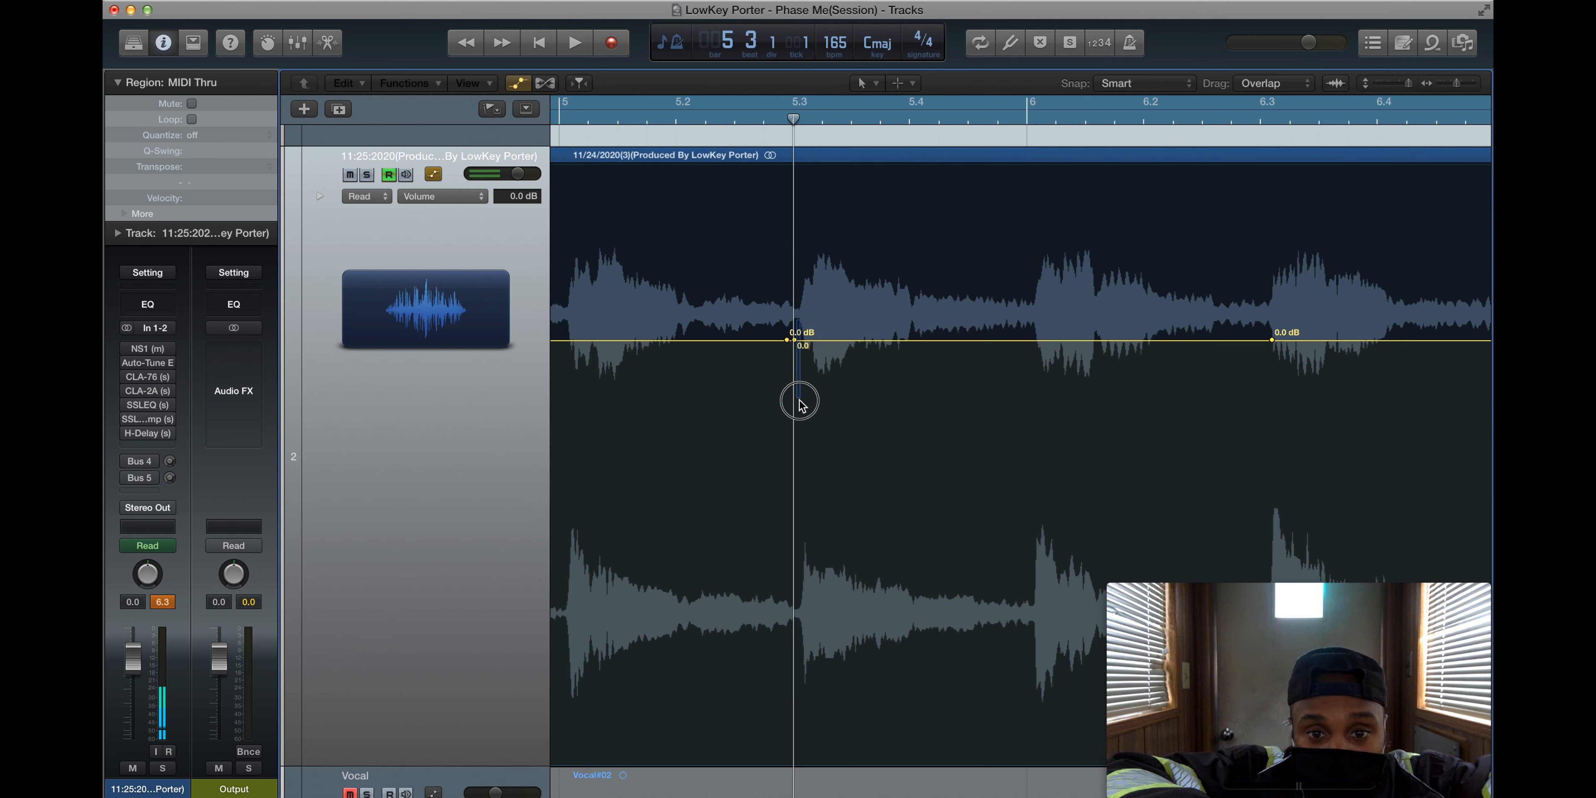
mouse_move(1305, 350)
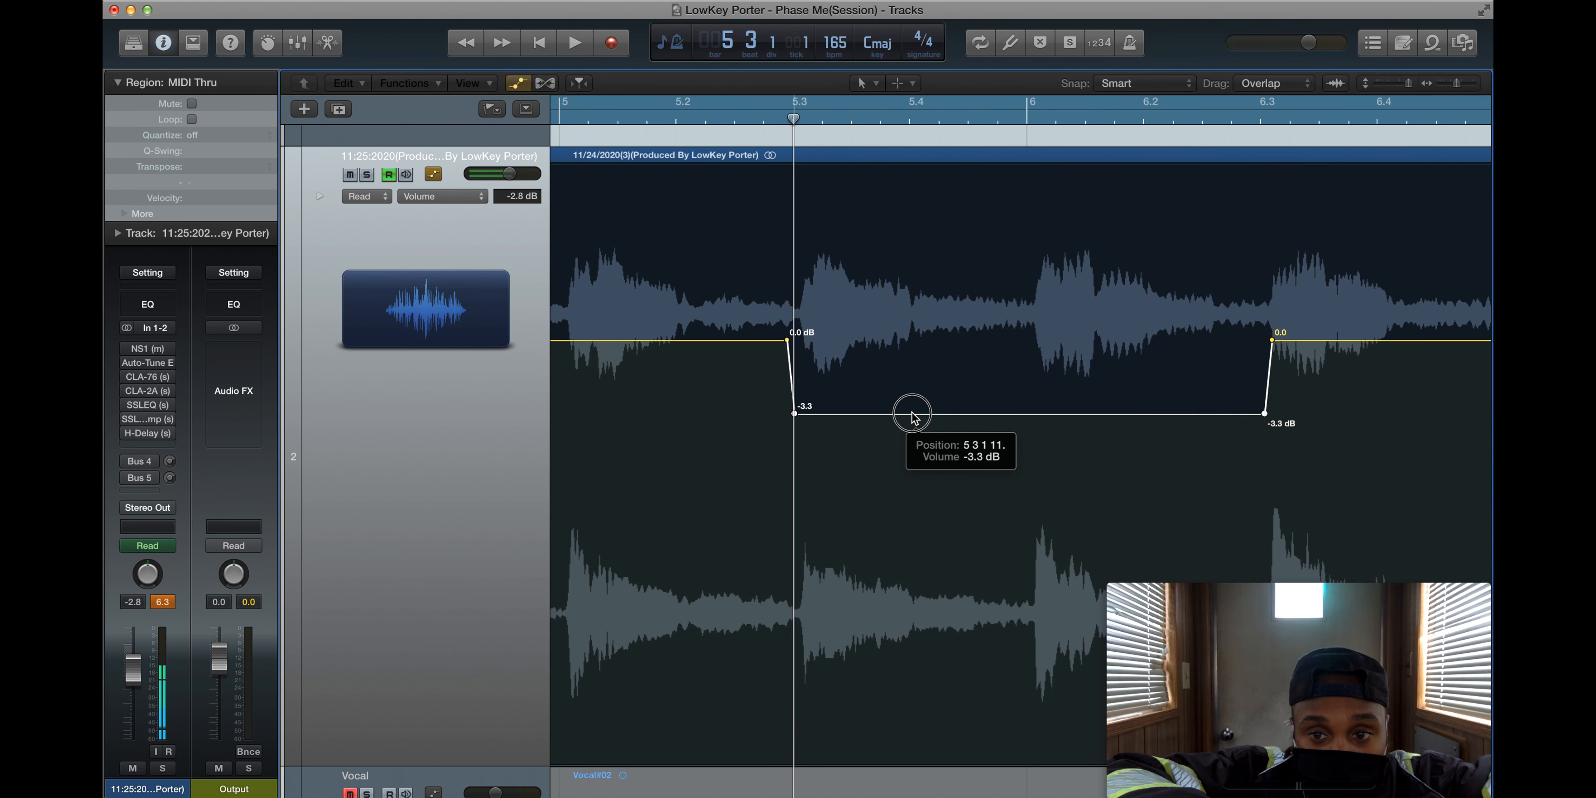
left_click_drag(913, 413, 906, 600)
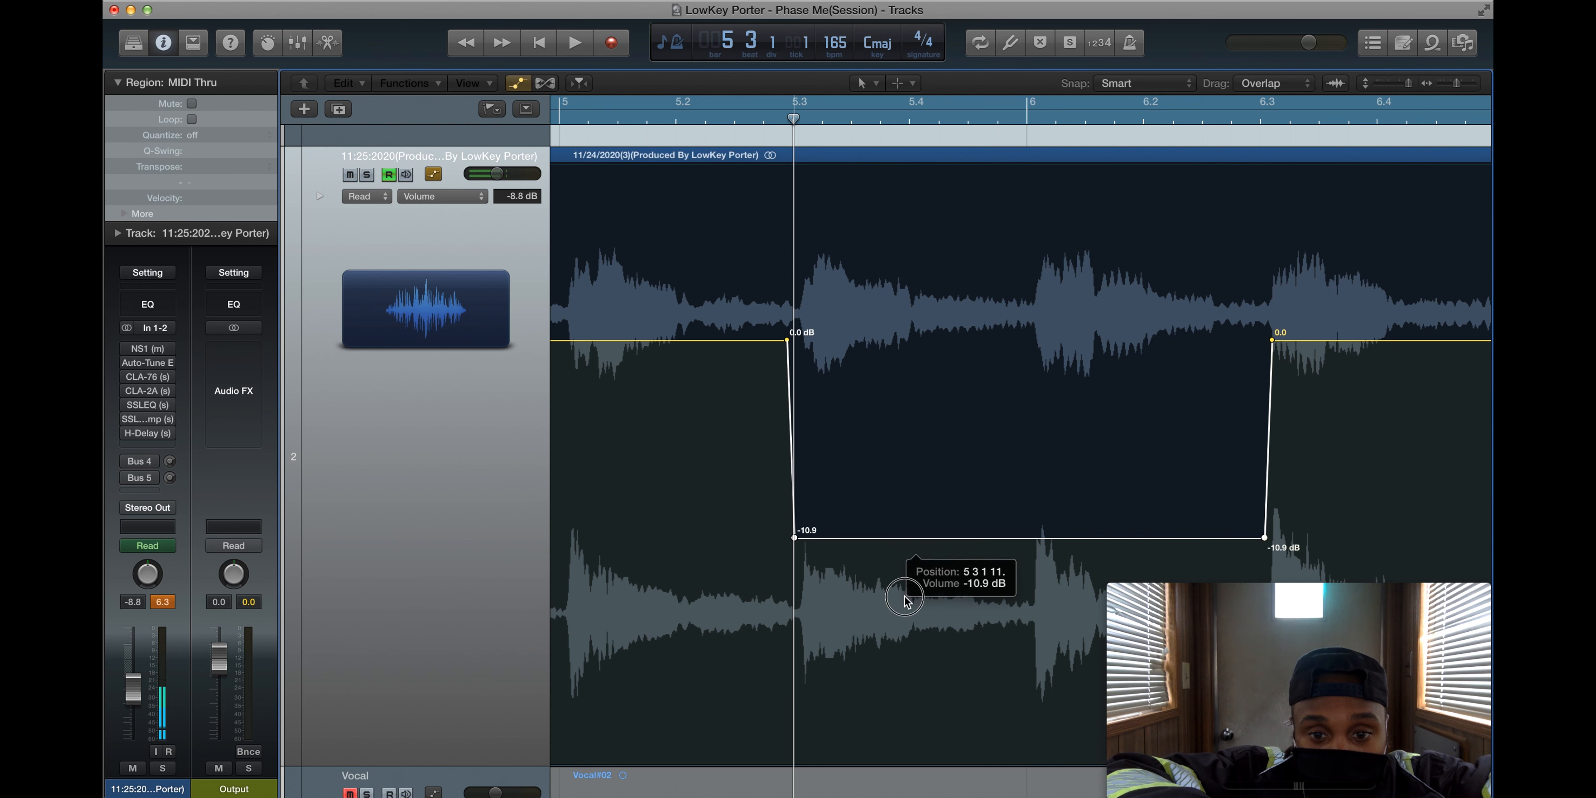
left_click_drag(905, 598, 906, 707)
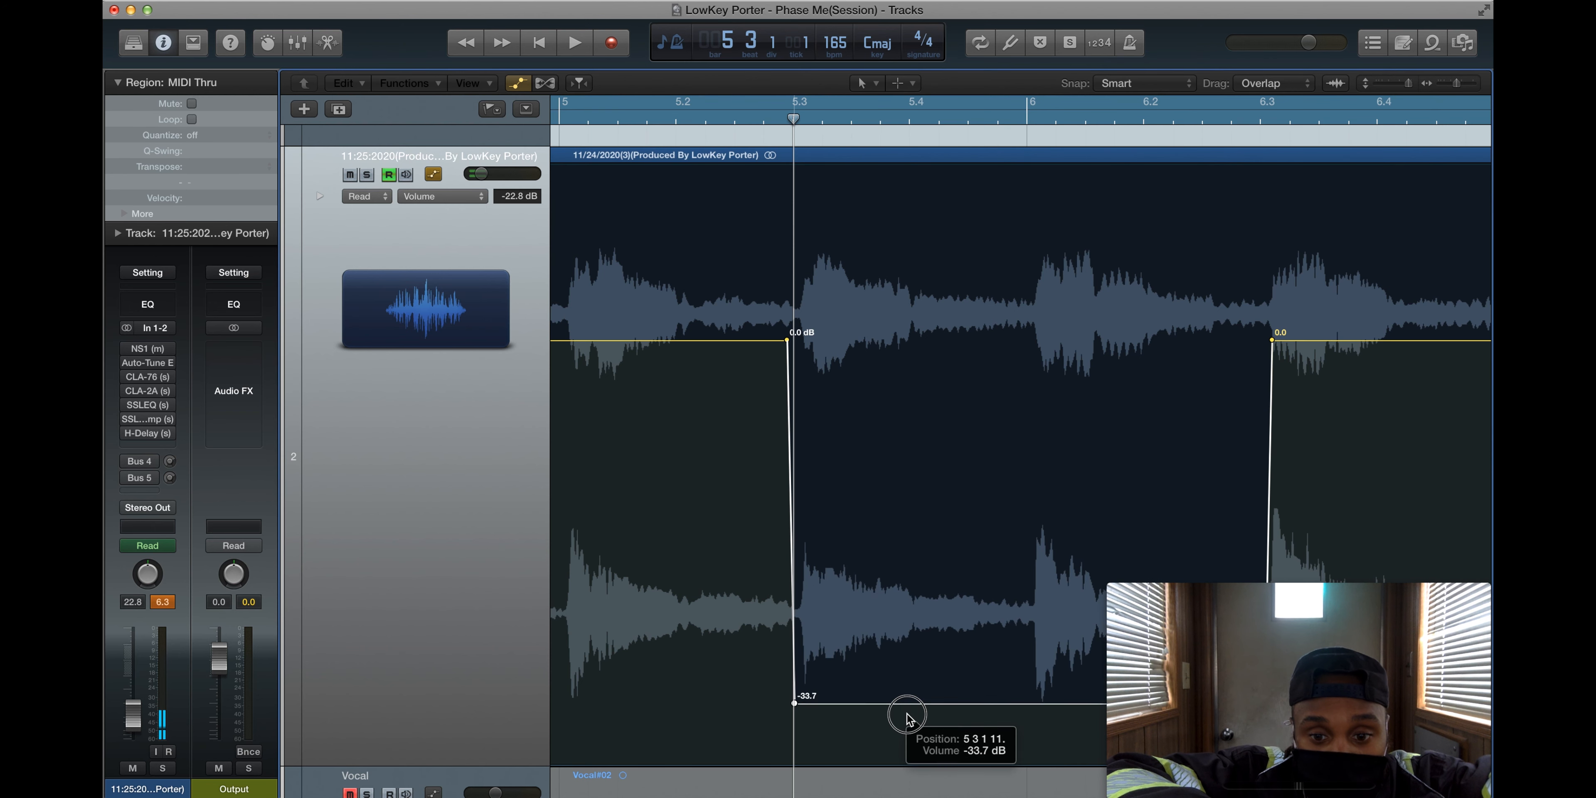
left_click_drag(907, 711, 907, 604)
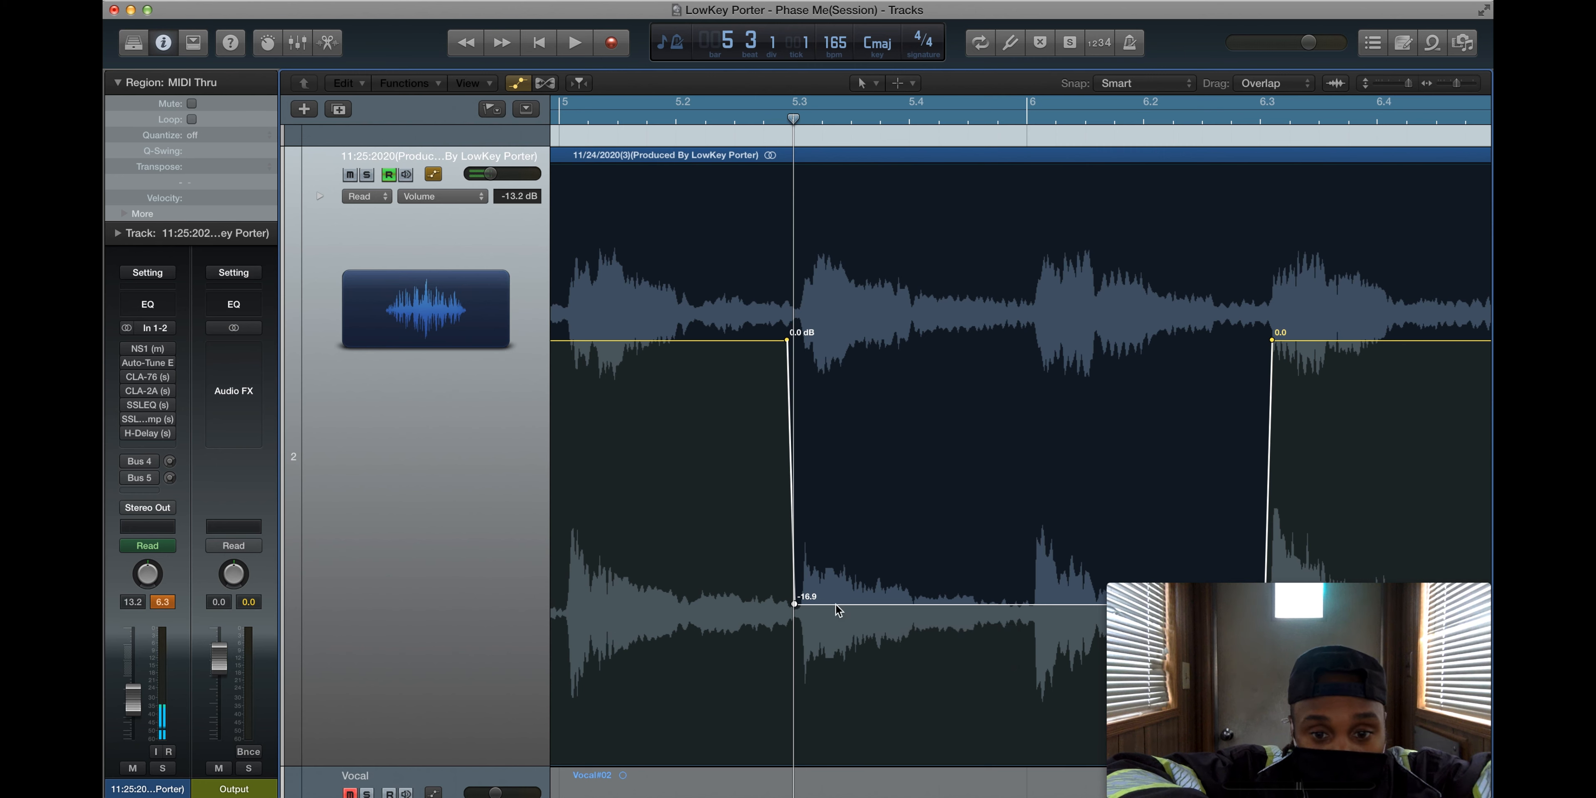
mouse_move(850, 612)
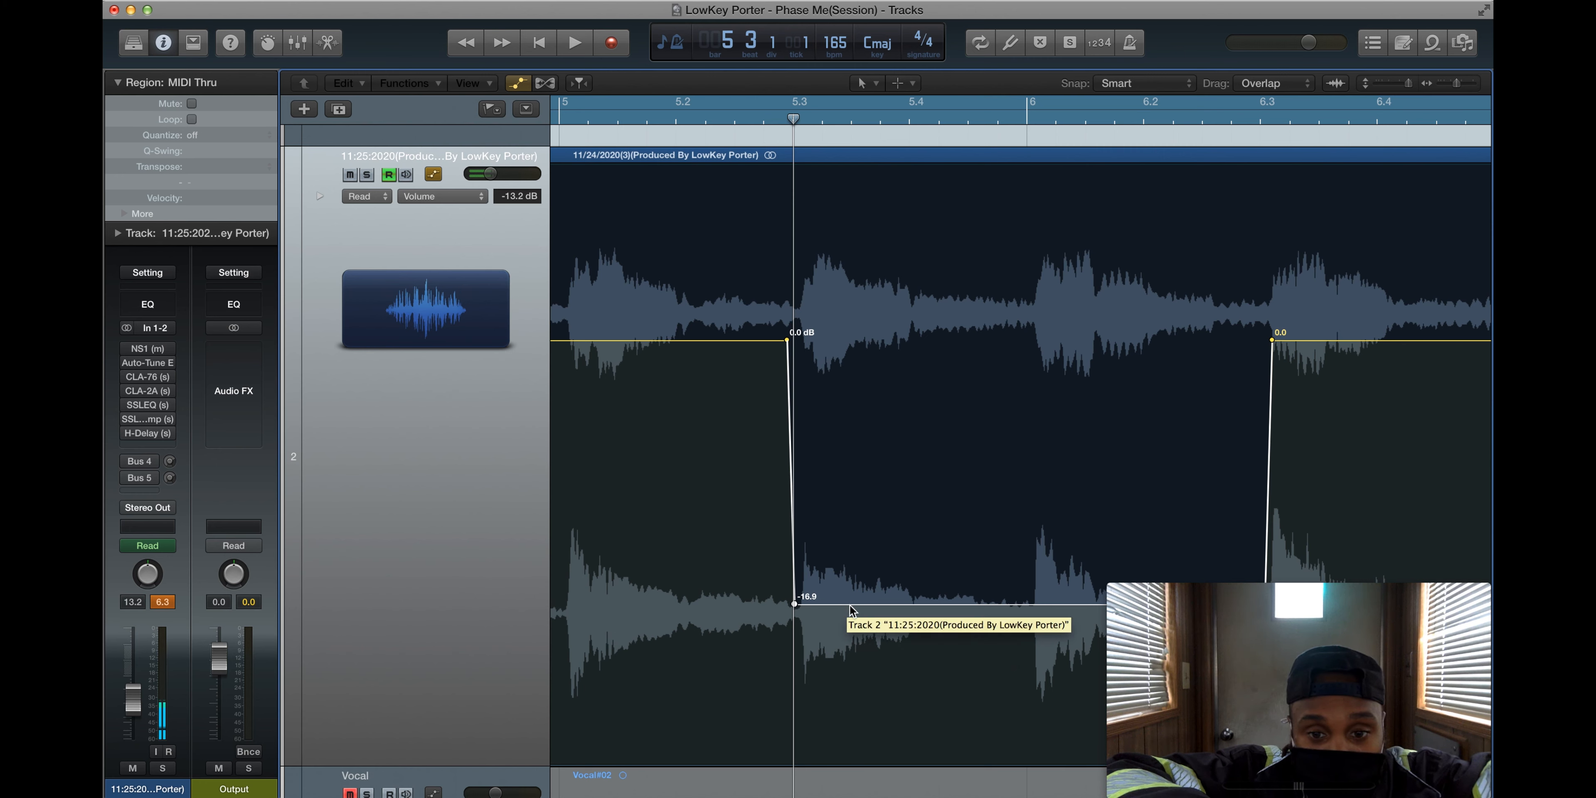
left_click_drag(794, 602, 844, 568)
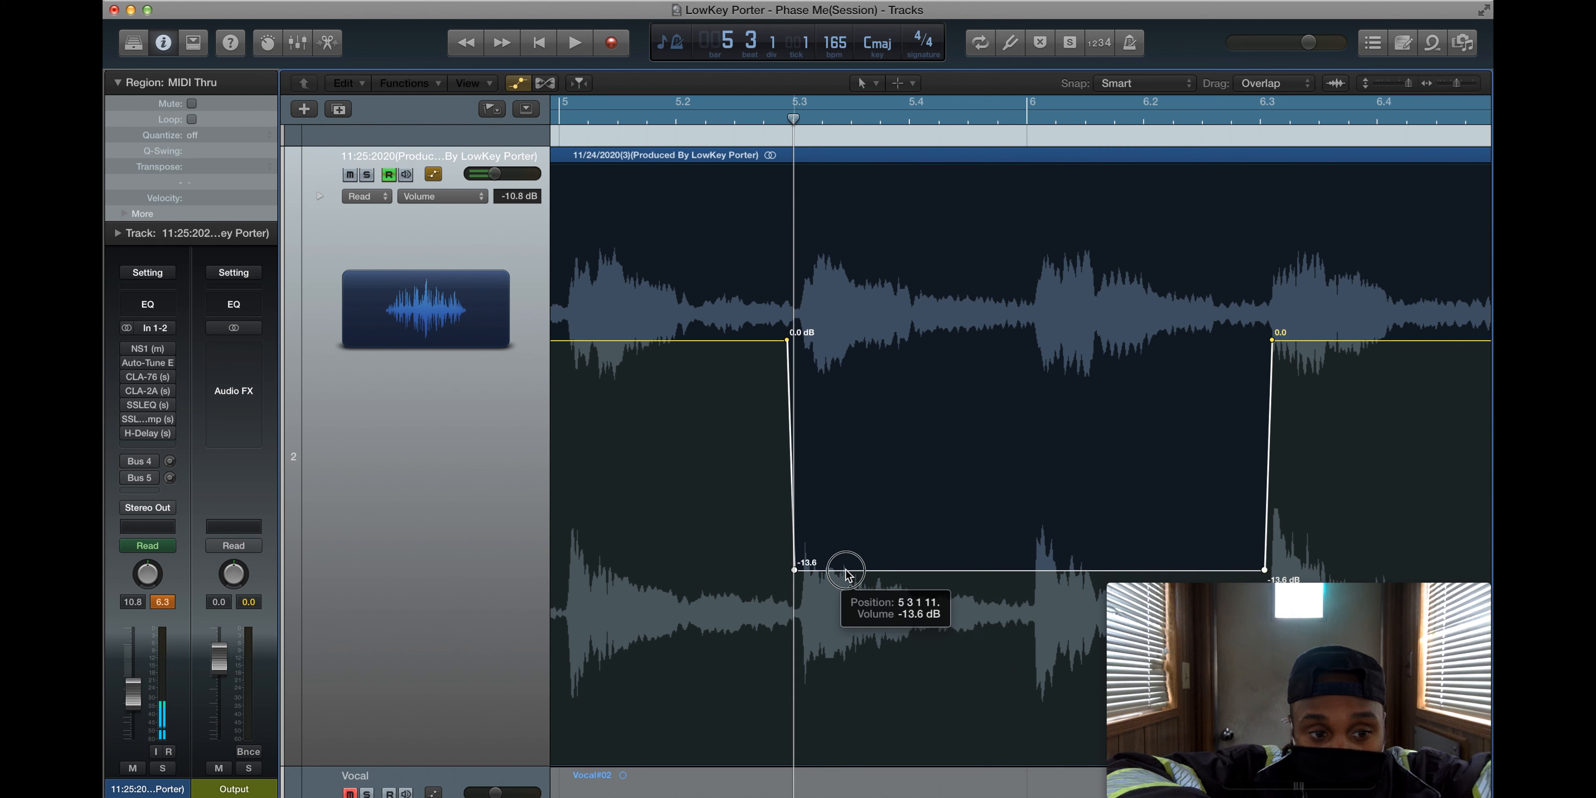
left_click_drag(846, 568, 795, 747)
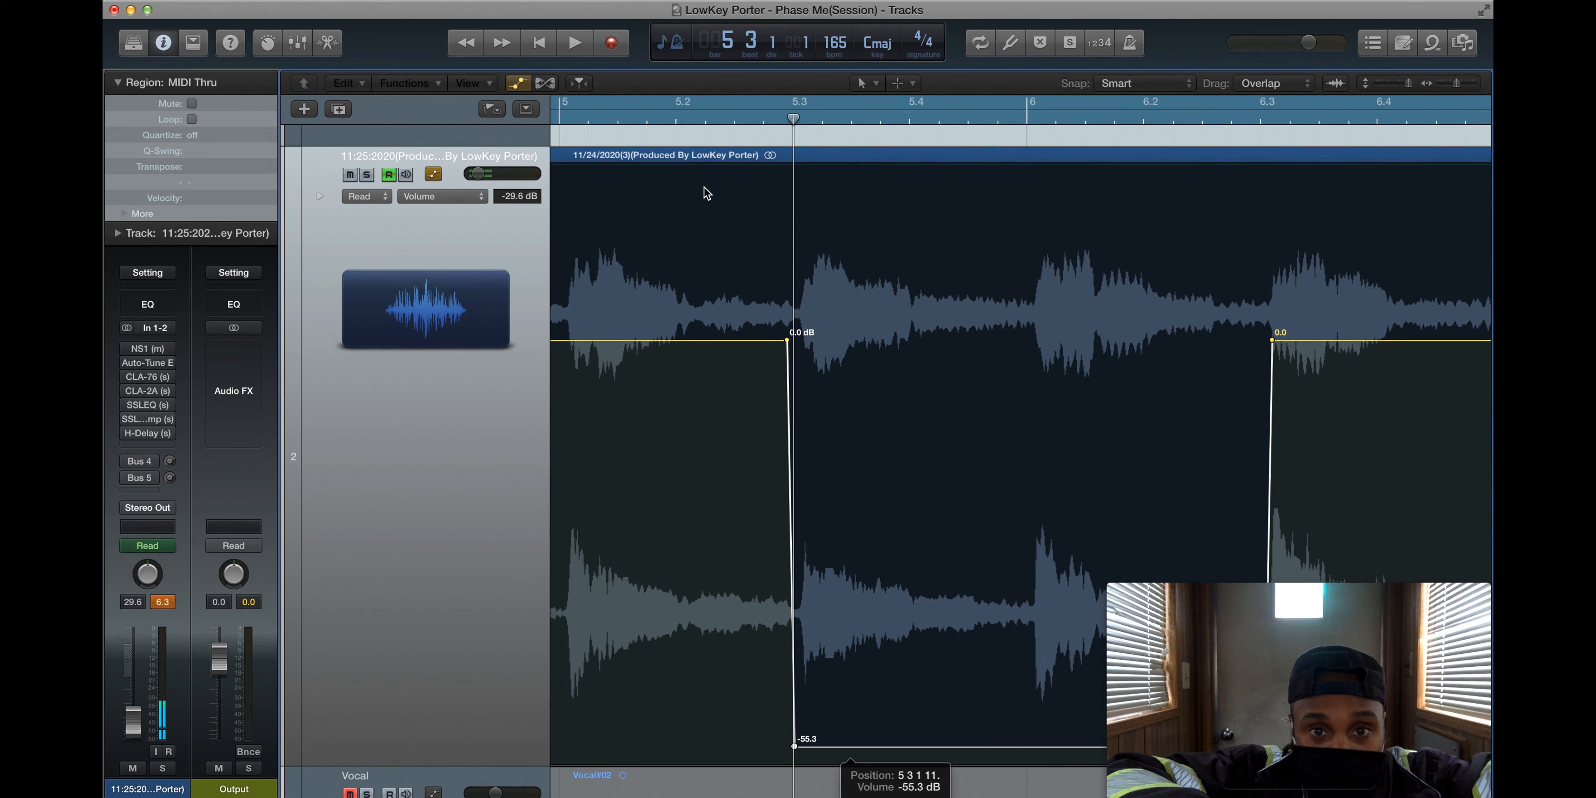
- Play through the volume drop to bar 11 and dismiss the startup disk almost full warning
left_click(574, 43)
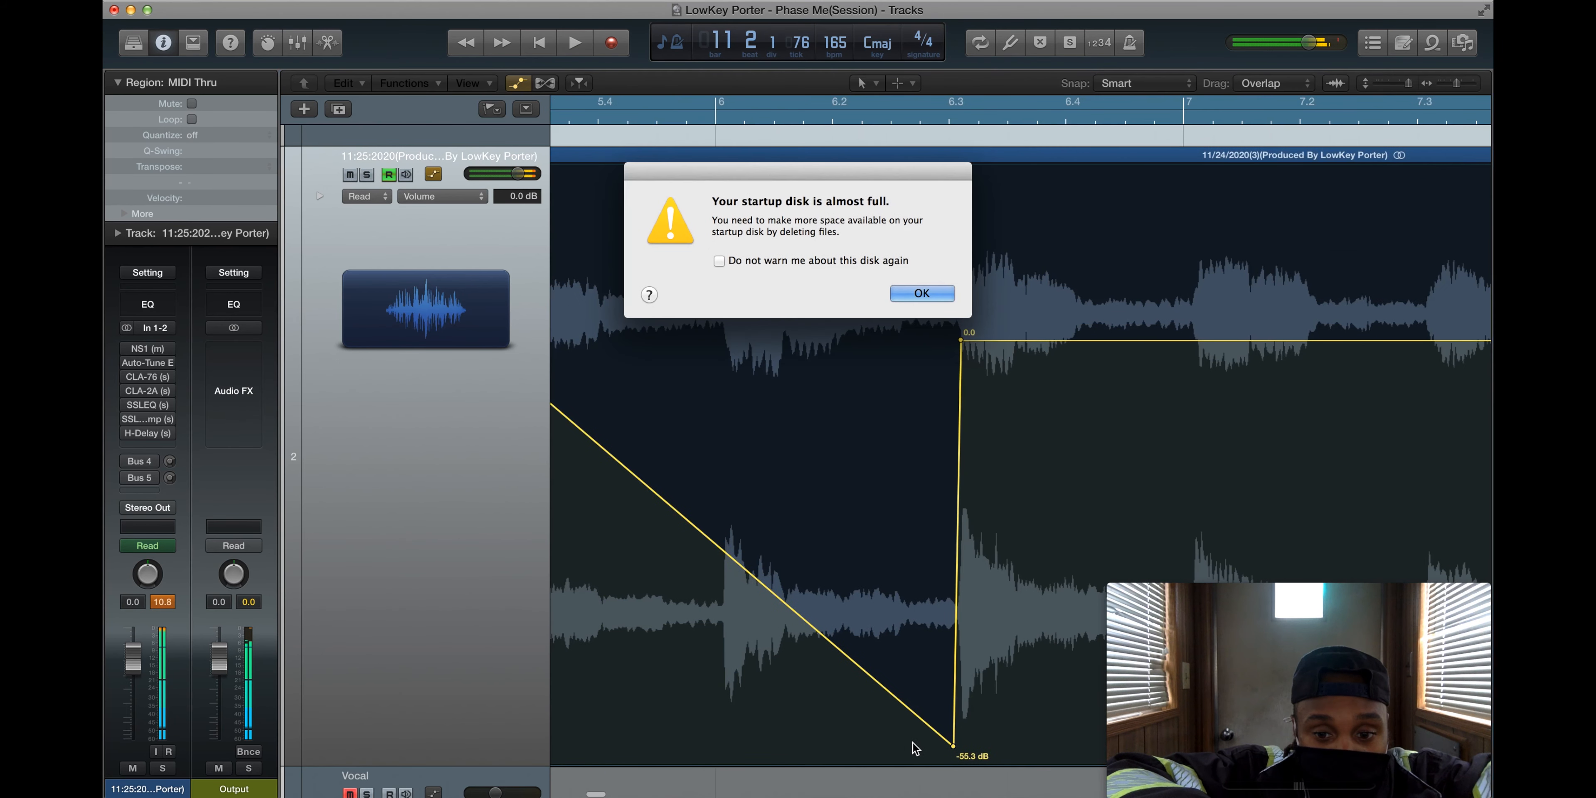
left_click(919, 293)
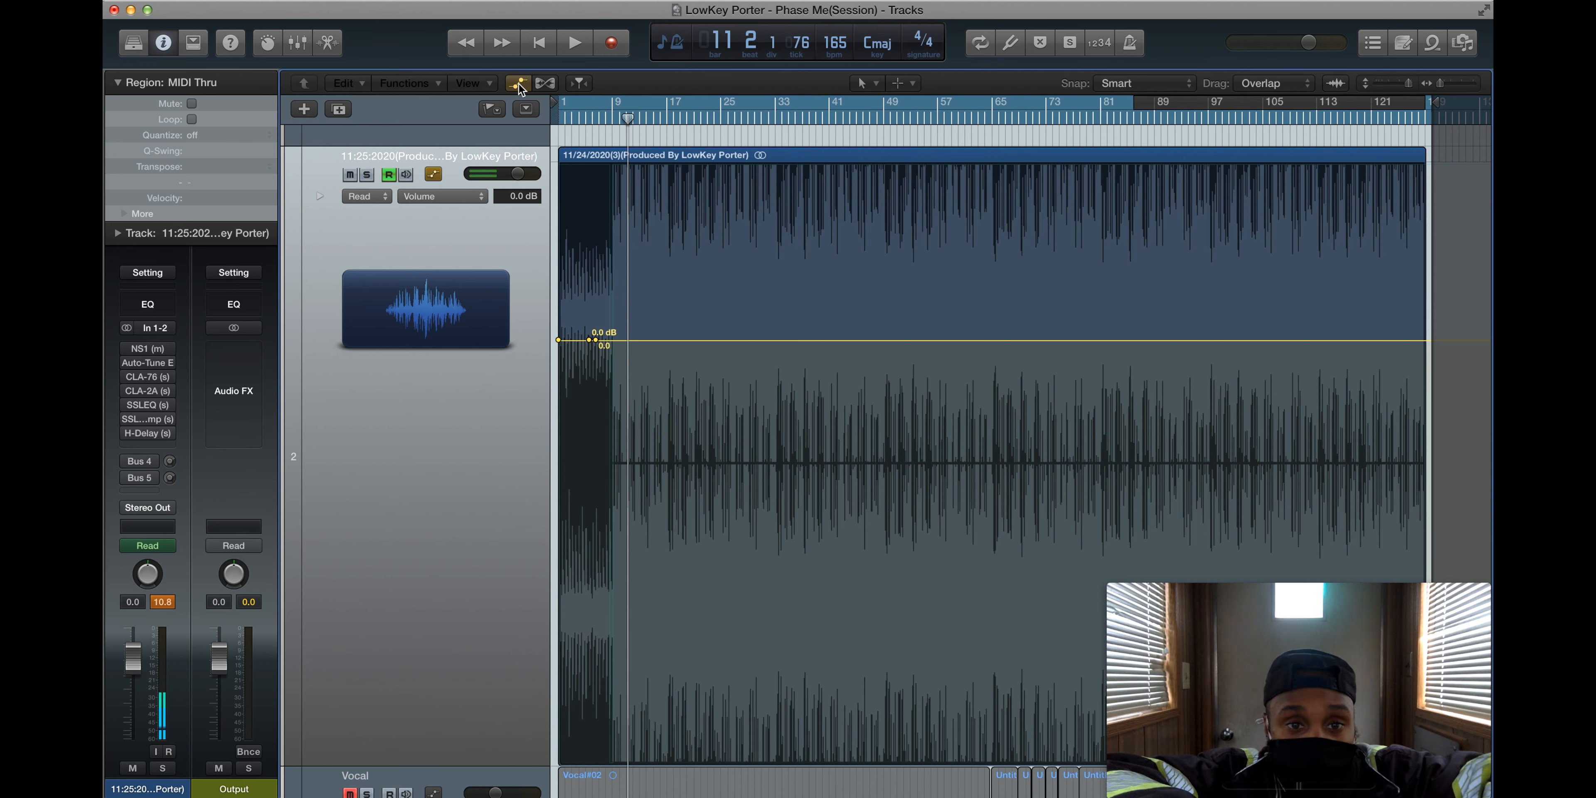
mouse_move(517, 83)
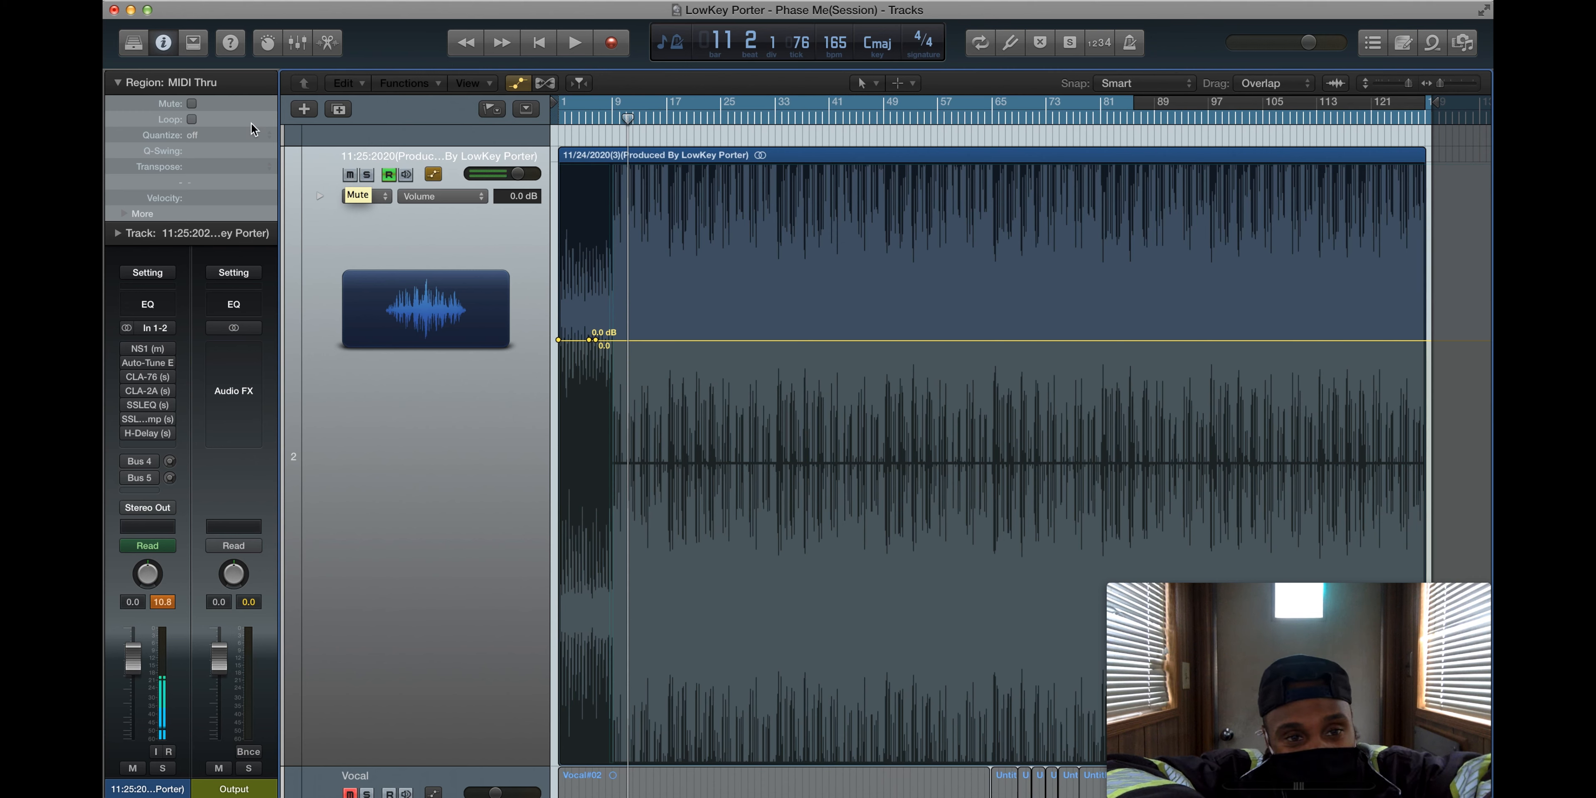
left_click(364, 195)
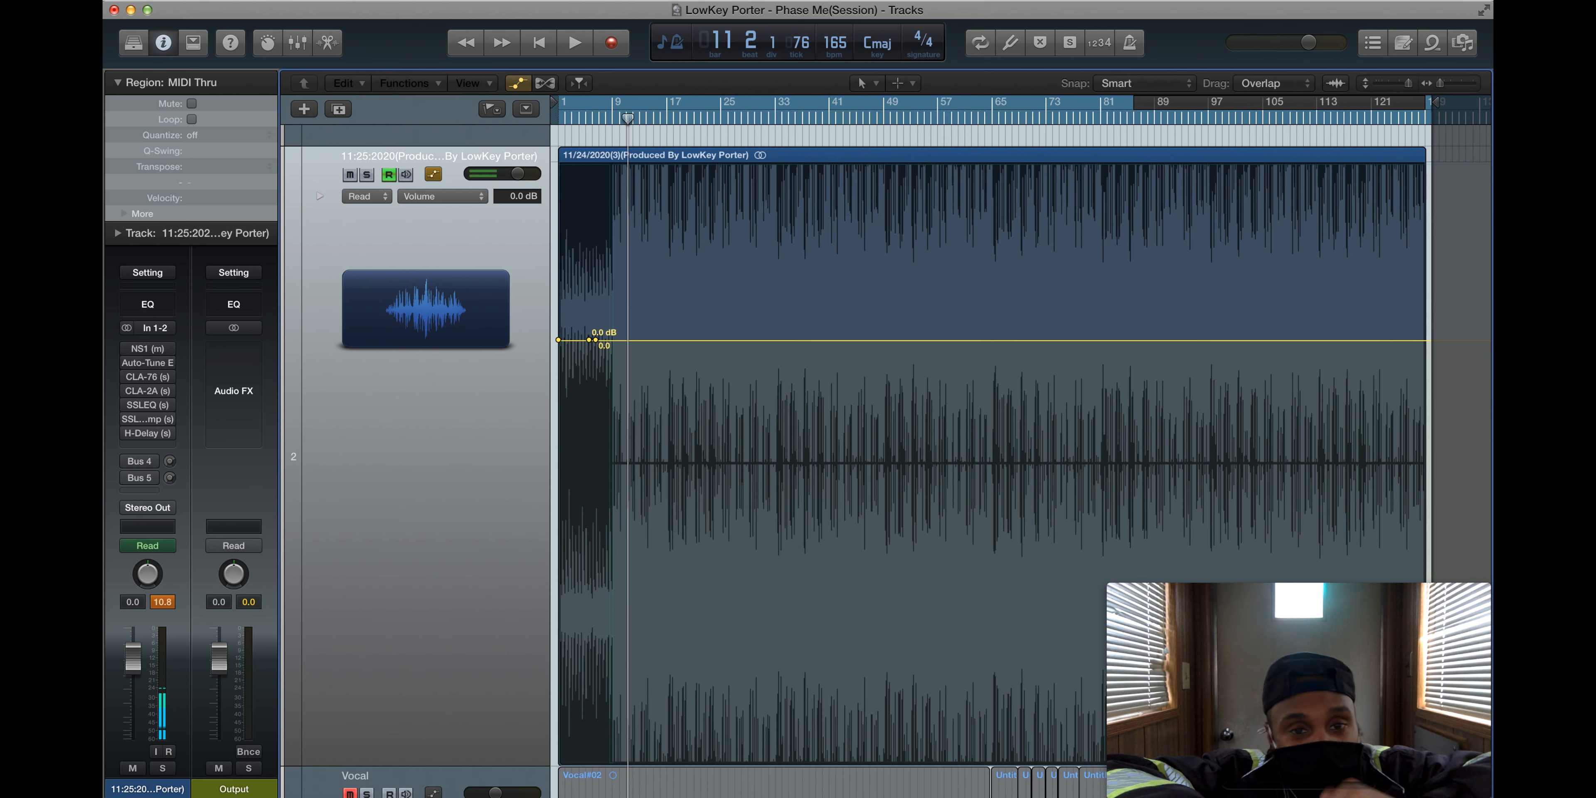